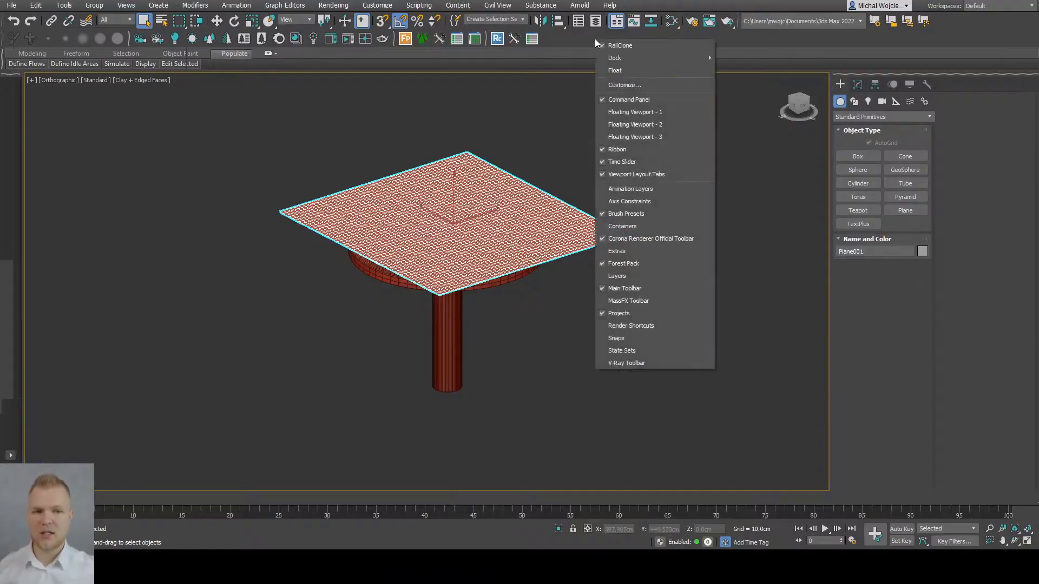
mouse_move(654, 300)
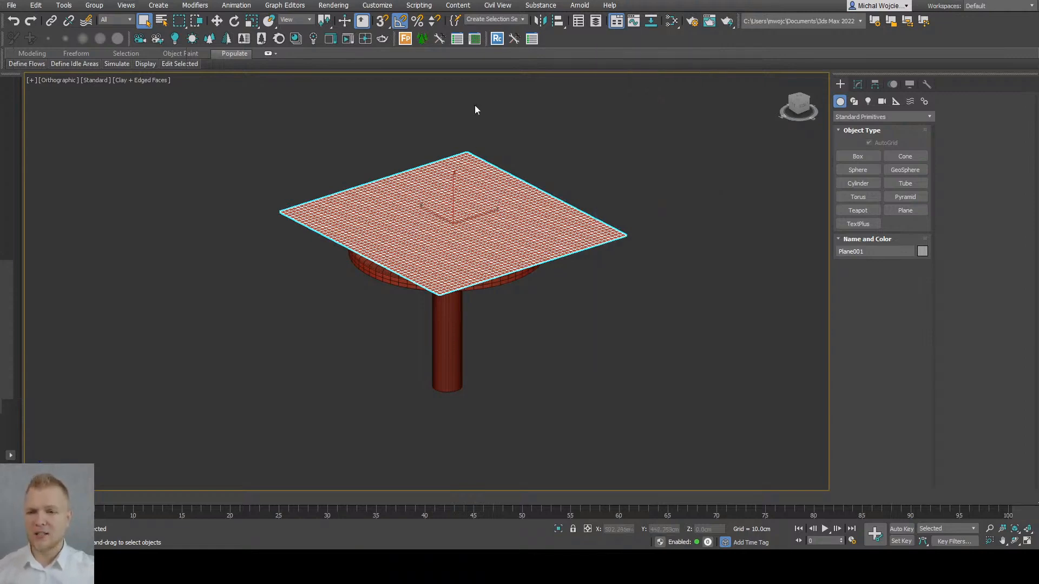
mouse_move(642, 162)
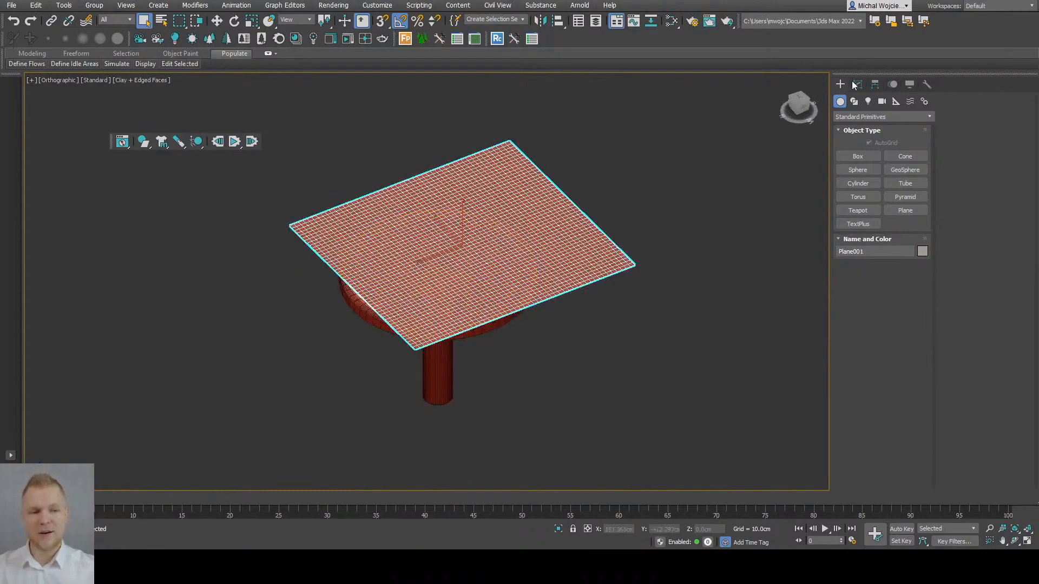
Set Plane001 to 100 length and 100 width segments and raise it above the tabletop
right_click(860, 128)
text(100)
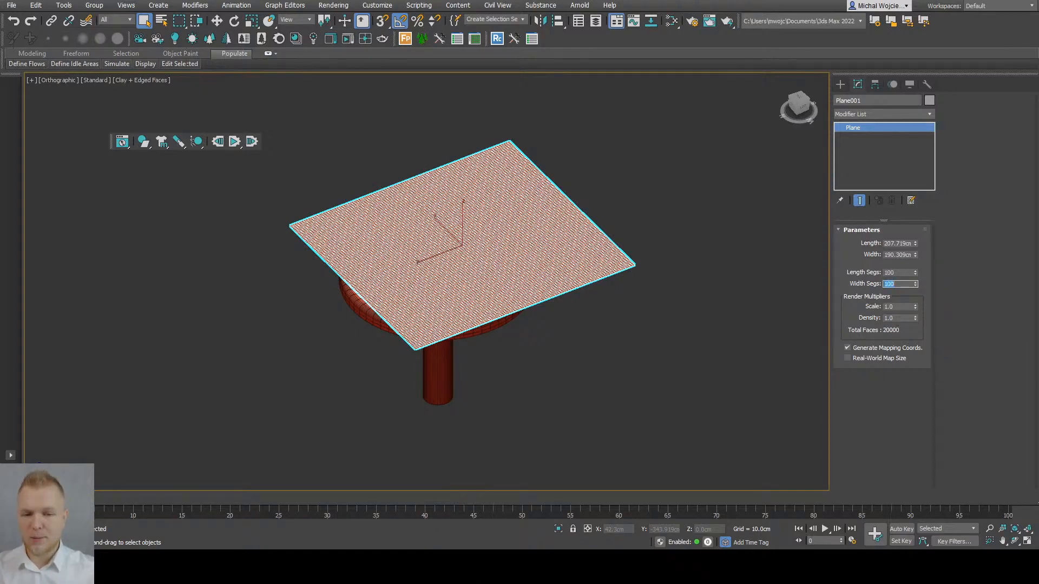
click(540, 355)
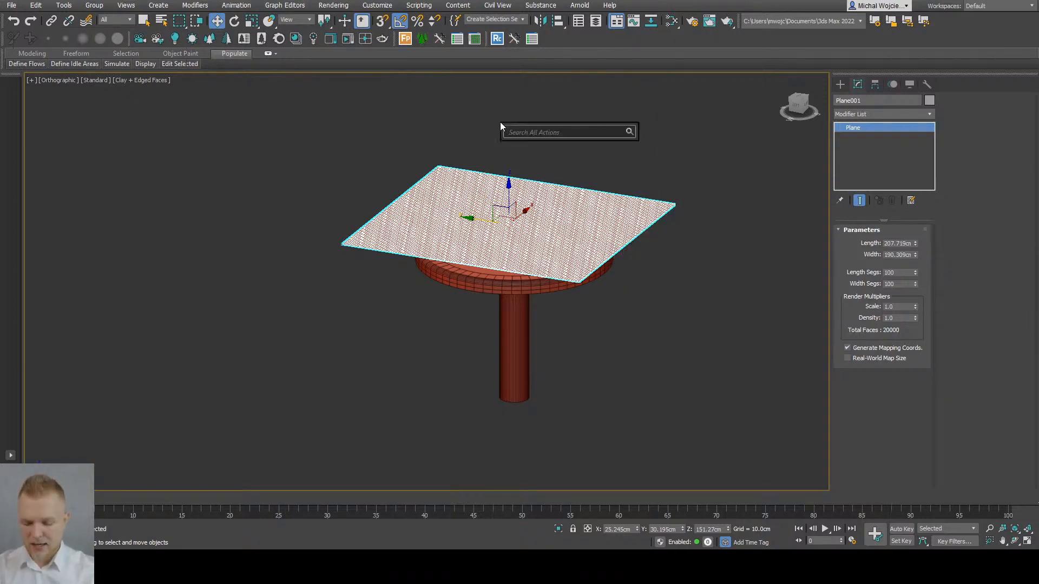
Find MassFX Tools via the 'mass' action search and show the MassFX toolbar
text(mass)
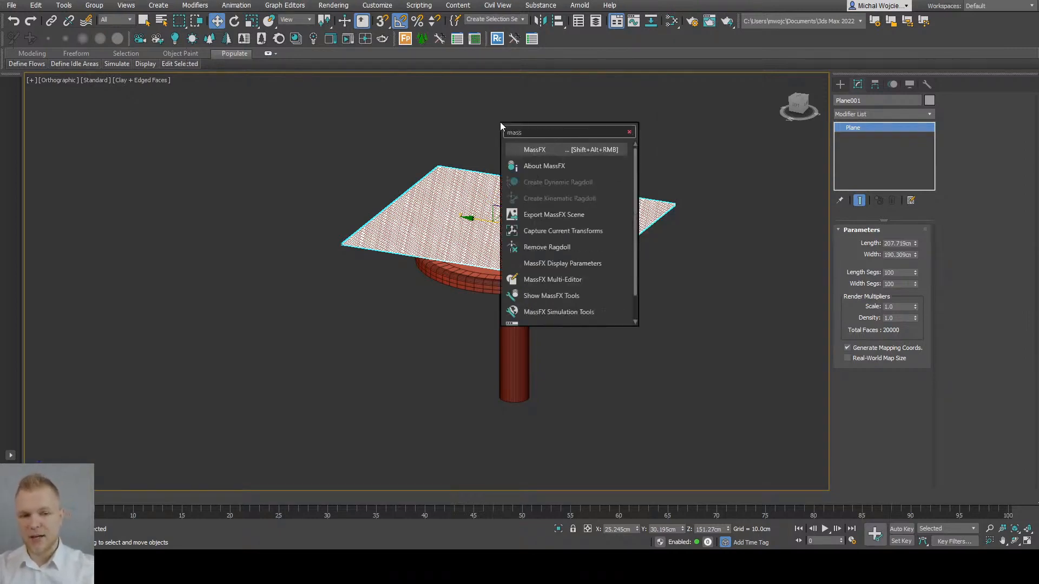
mouse_move(533, 150)
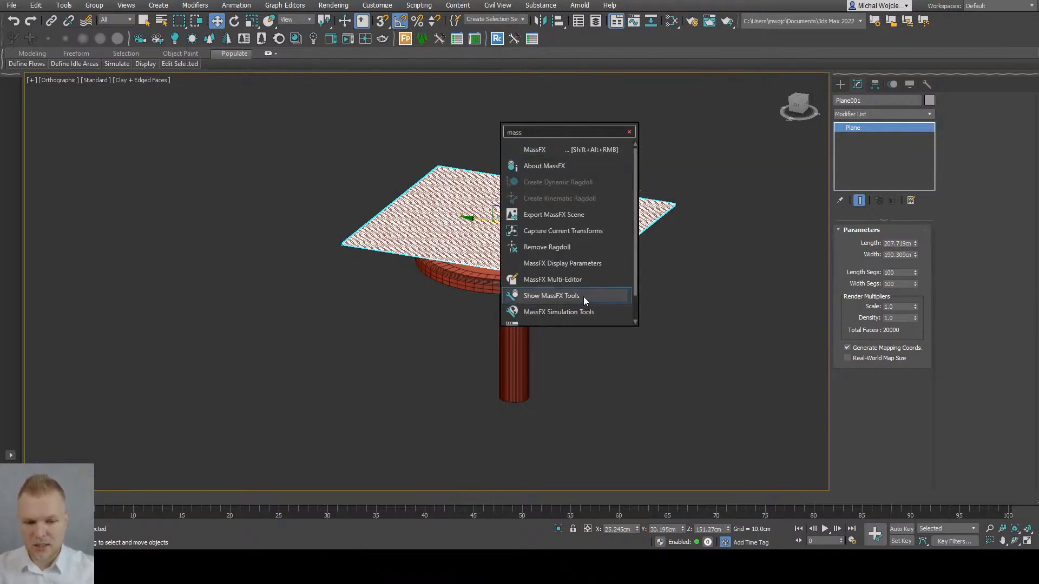
scroll(down, 3)
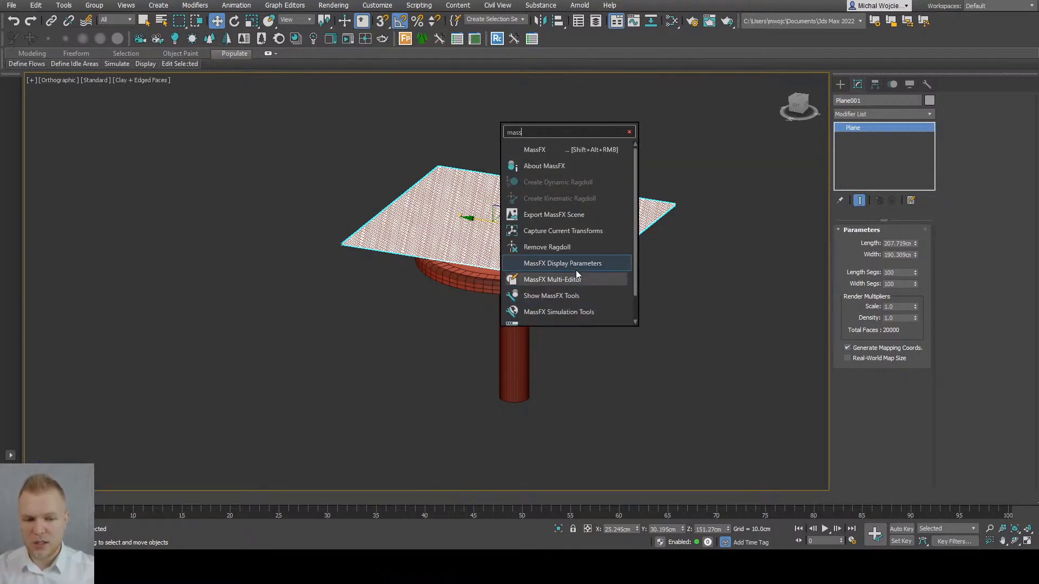
click(551, 296)
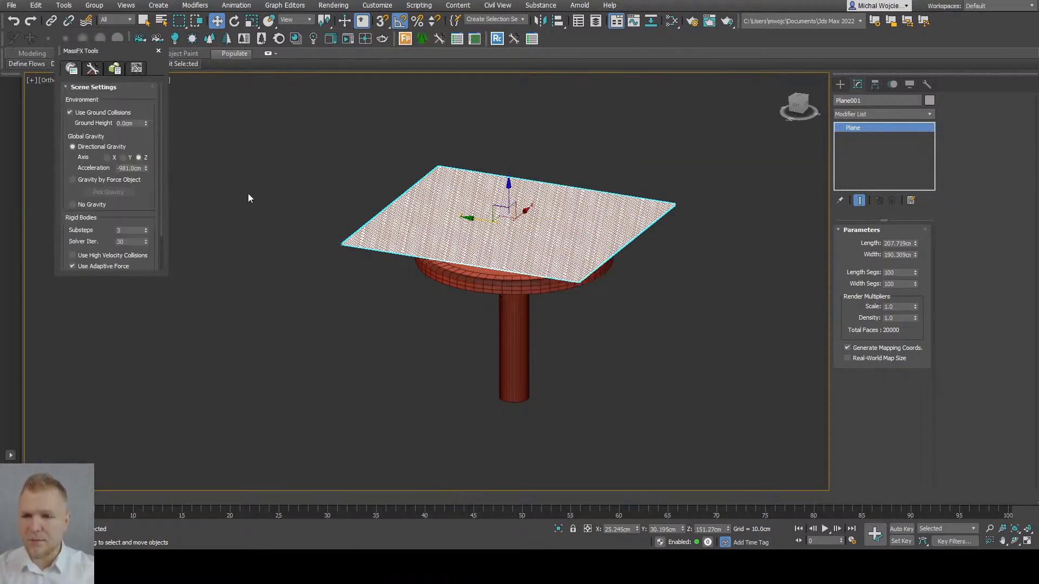
drag(81, 50, 250, 178)
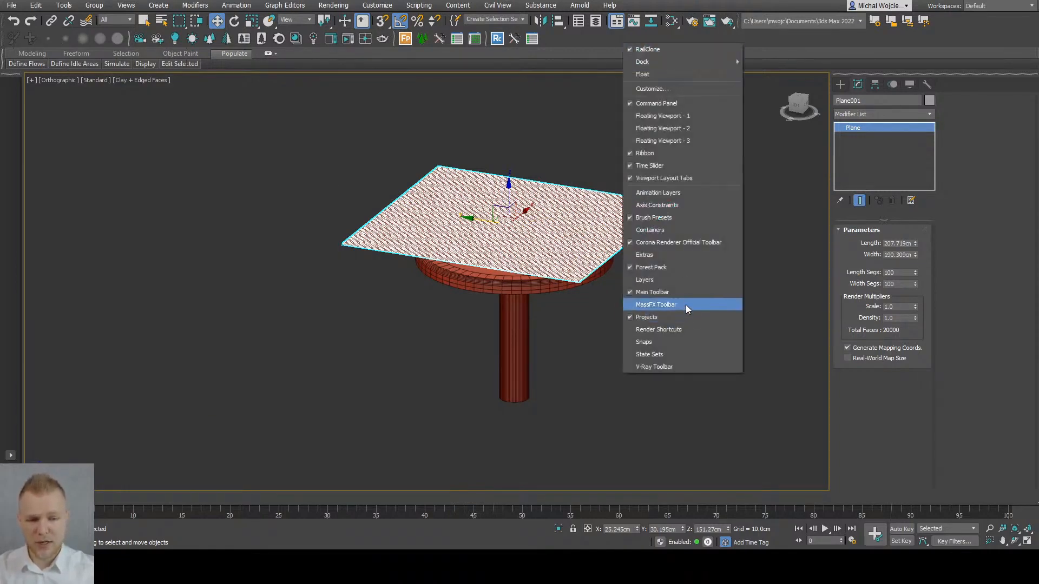
click(656, 304)
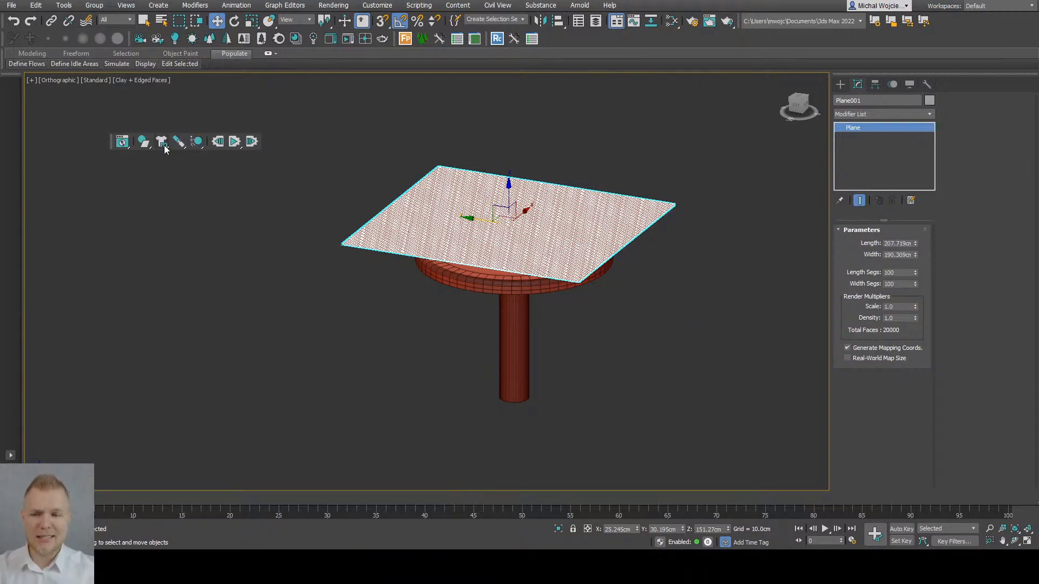
Set the selected plane as an mCloth object with dynamic behaviour
click(161, 140)
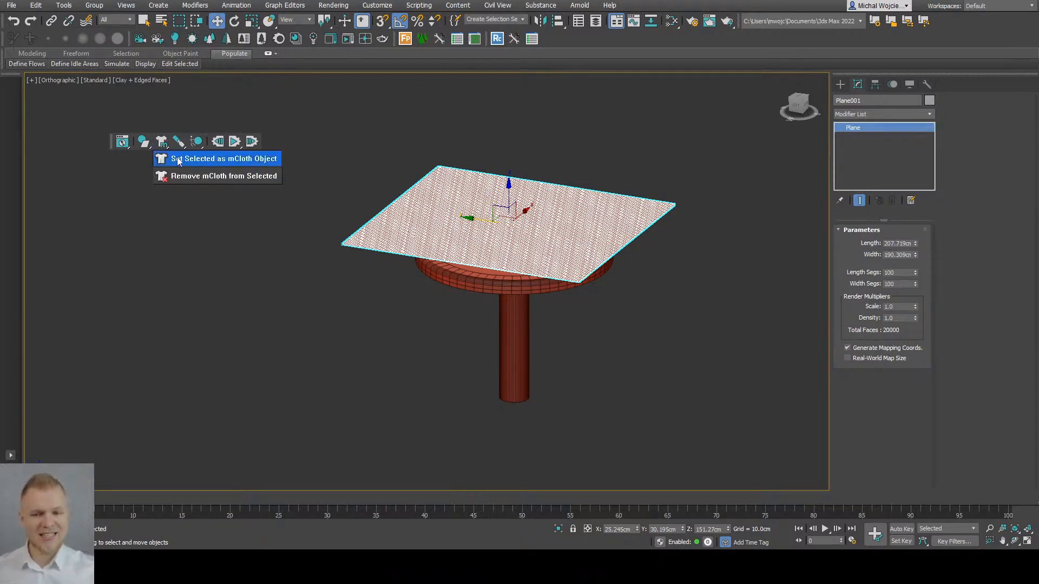
click(224, 158)
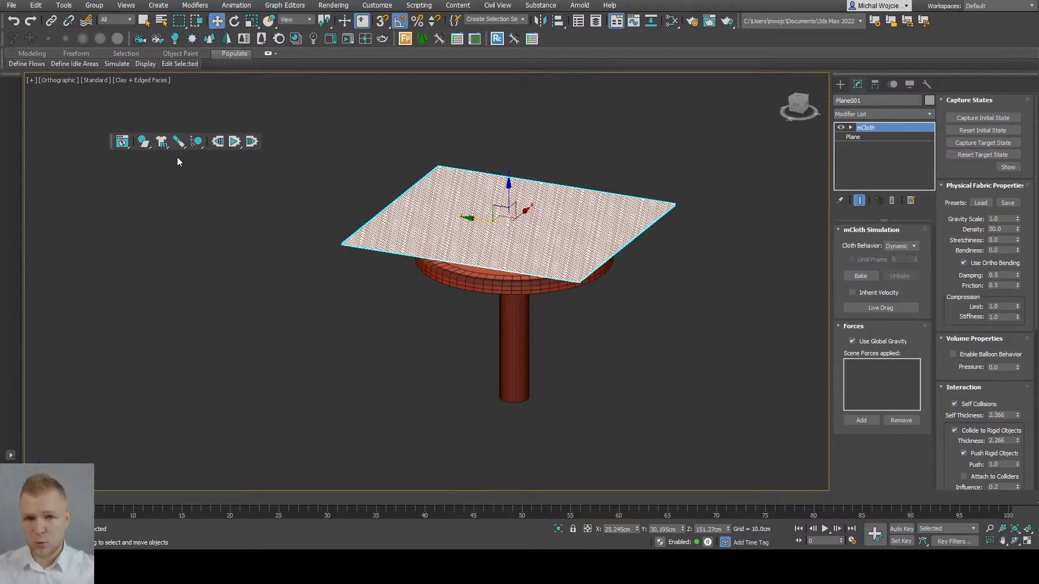
mouse_move(378, 285)
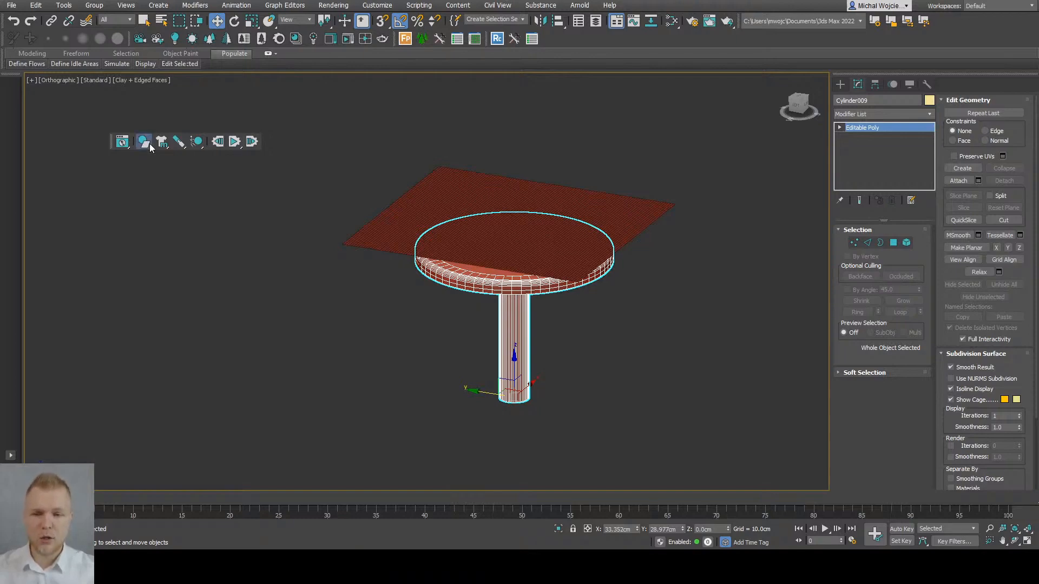
Set the round table as a MassFX static rigid body collider
click(142, 140)
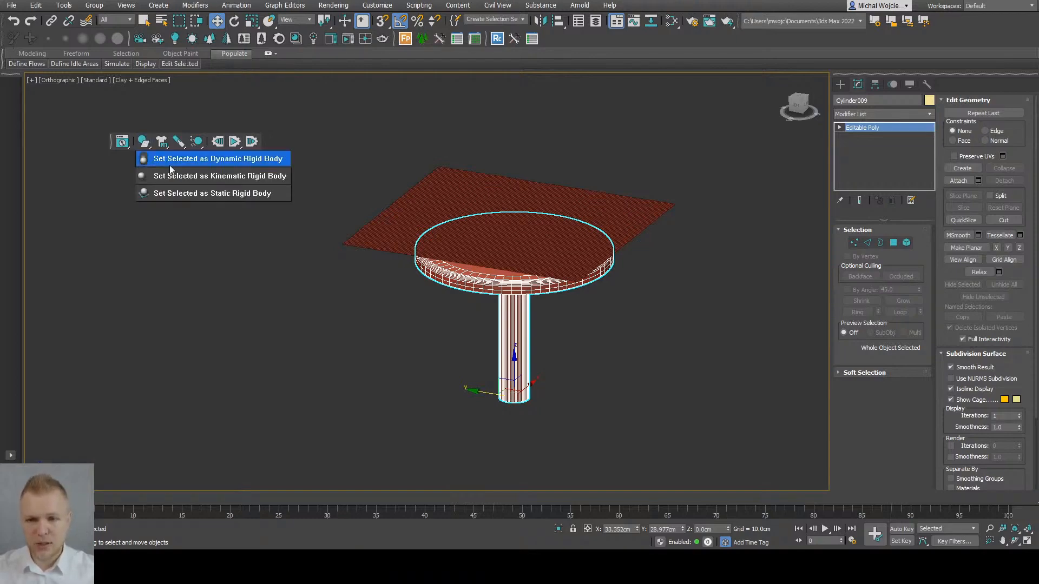
mouse_move(181, 193)
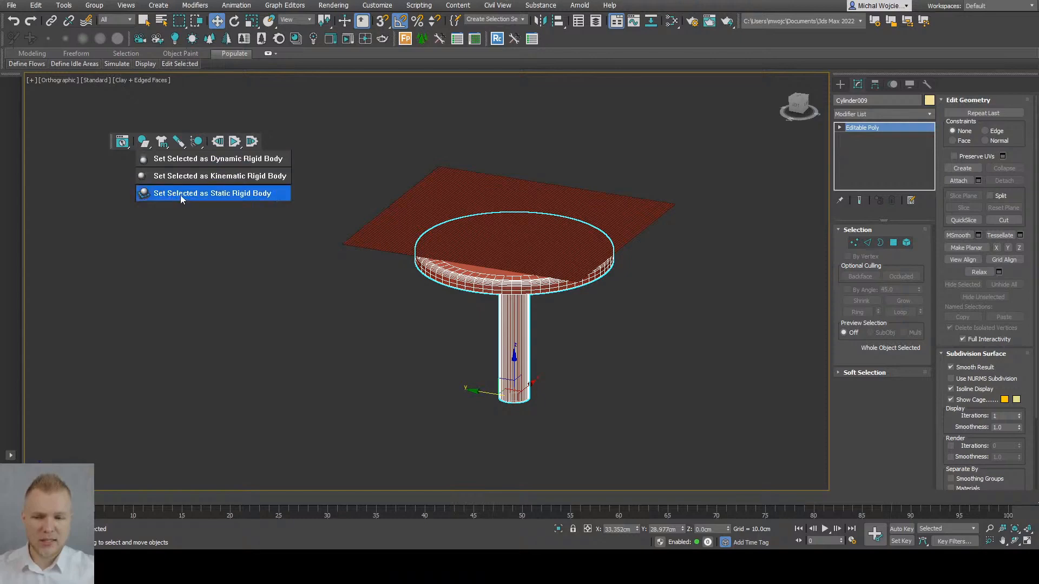
mouse_move(212, 175)
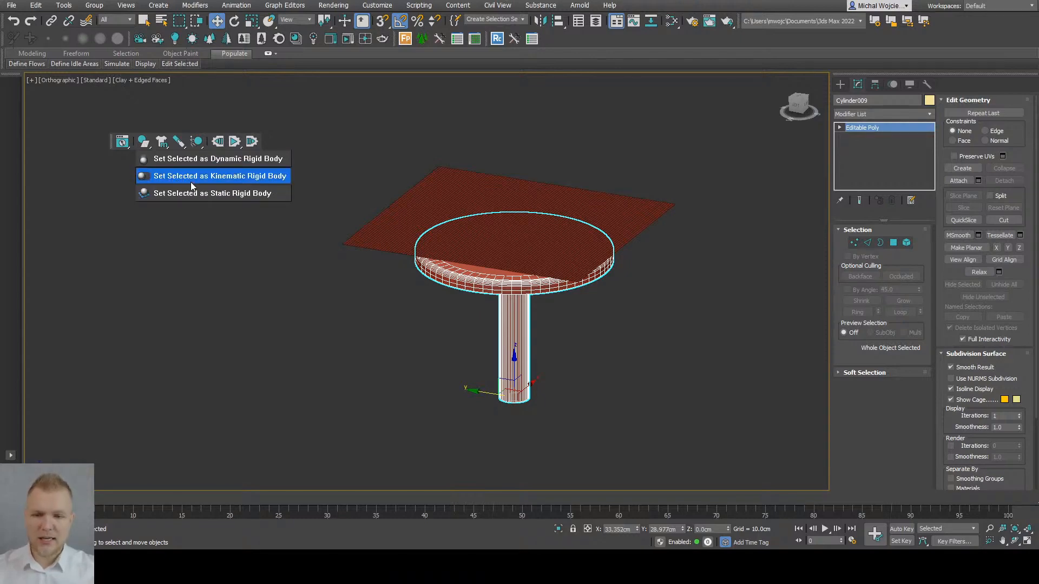
mouse_move(212, 158)
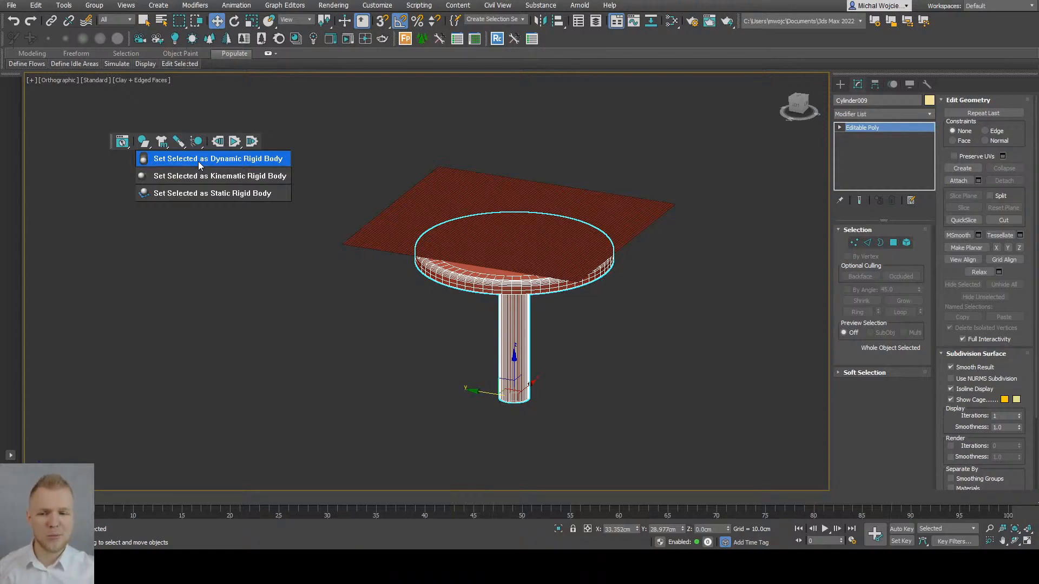
mouse_move(212, 175)
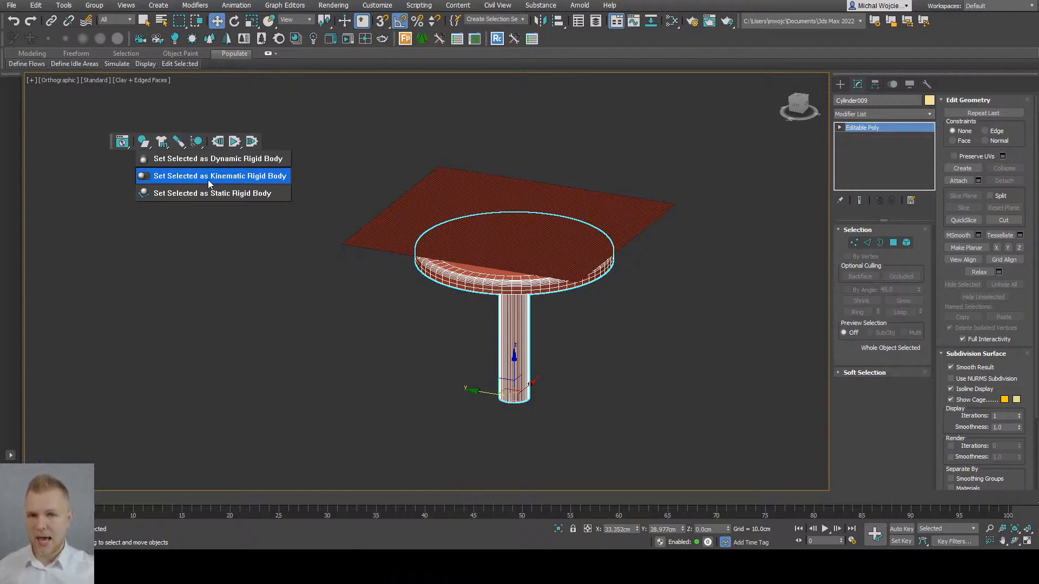
mouse_move(187, 181)
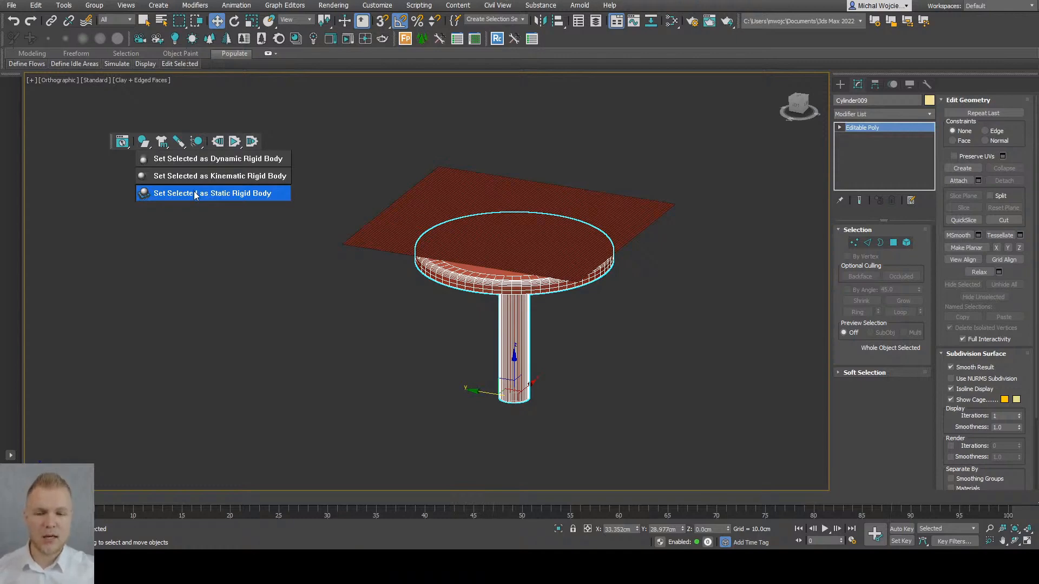
click(212, 192)
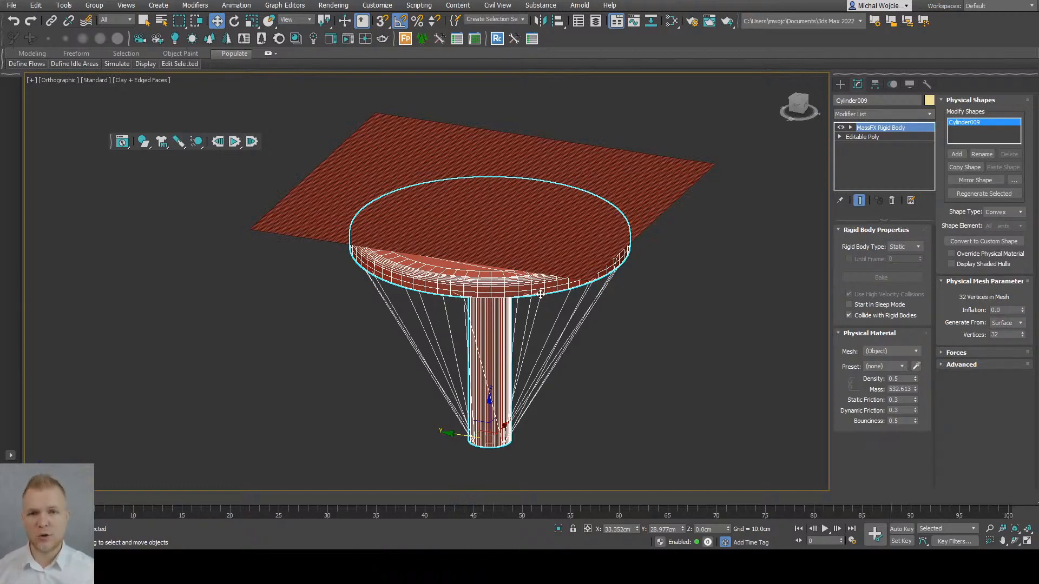
mouse_move(99, 138)
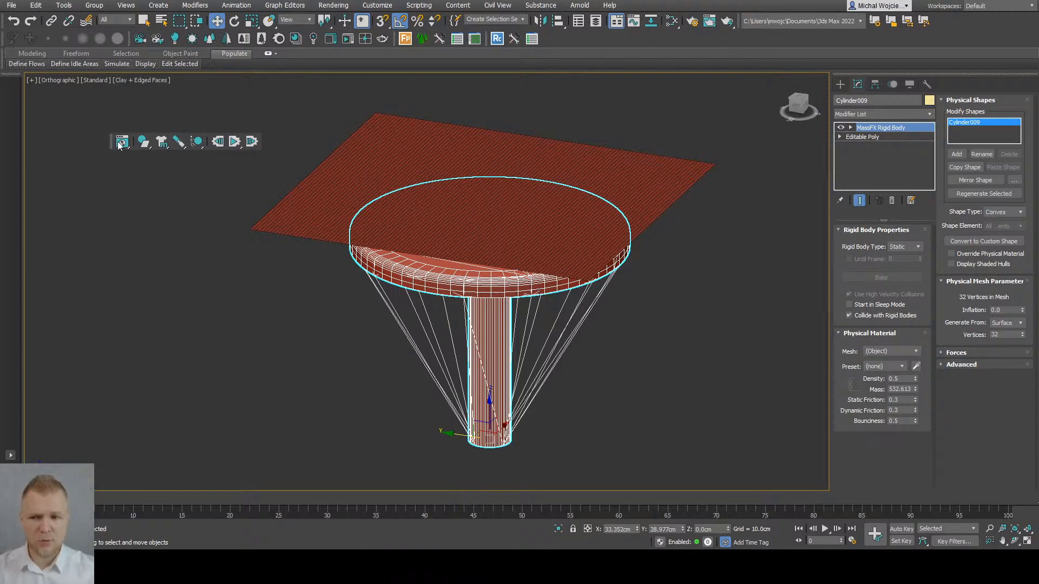
Run and reset a MassFX test simulation so the cloth drapes over the table
click(122, 142)
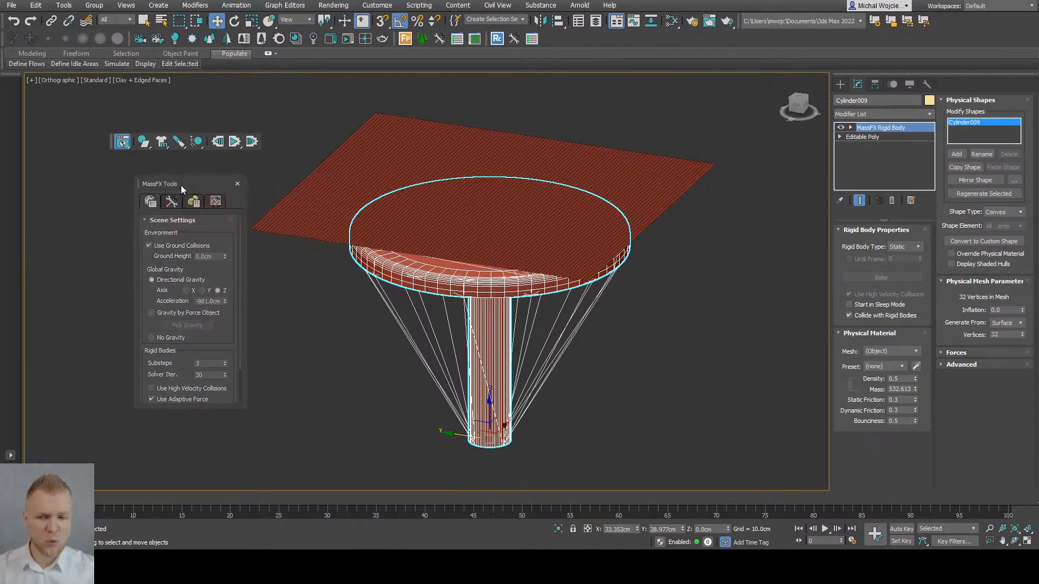
click(171, 201)
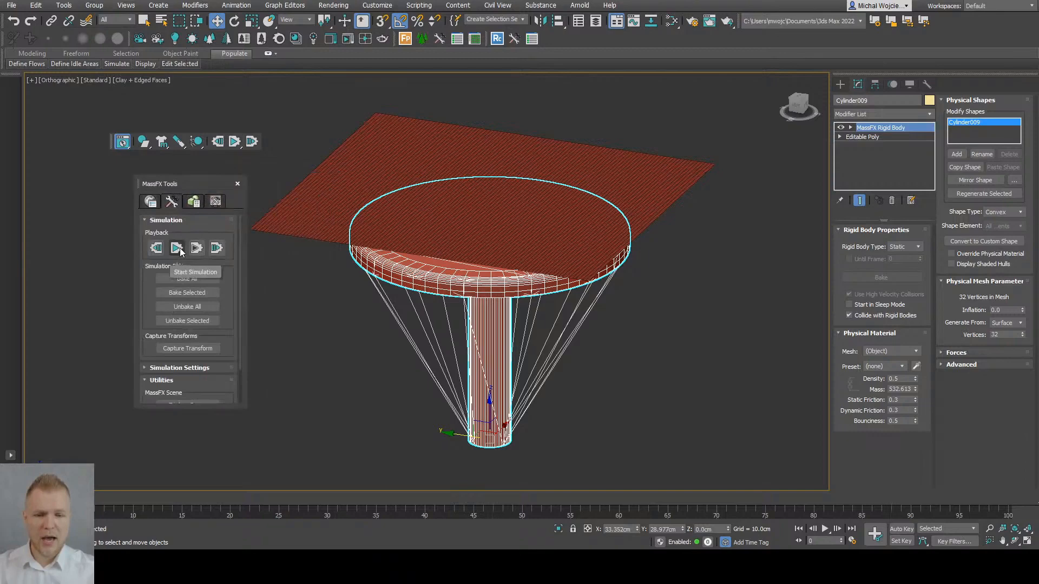
click(176, 248)
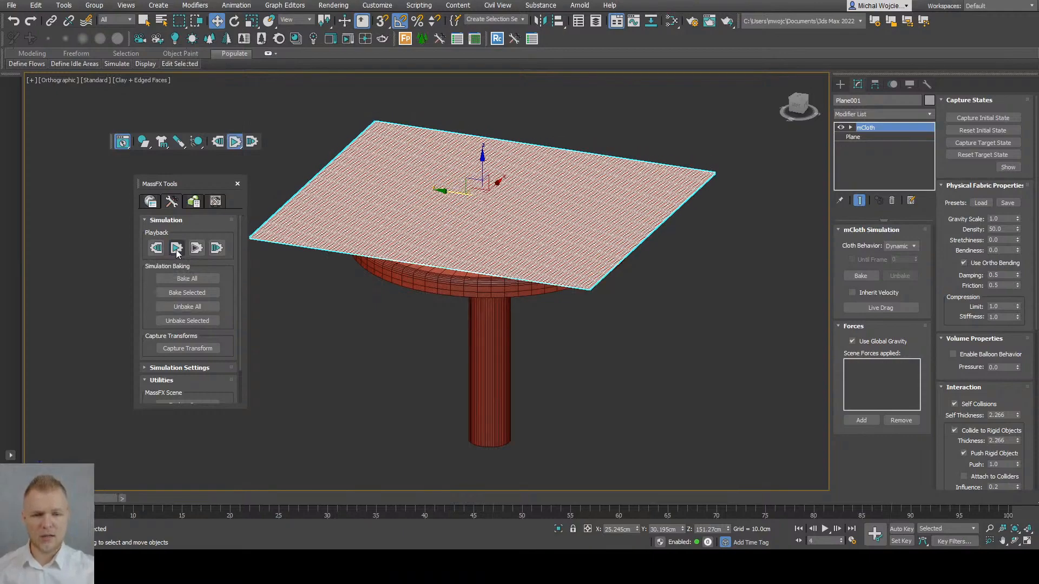
click(176, 247)
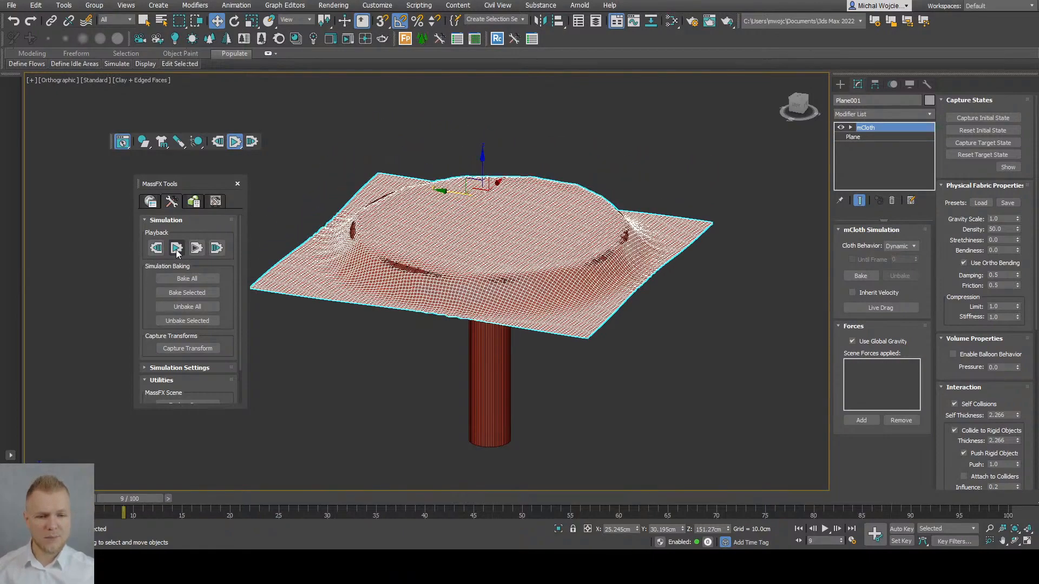
click(196, 246)
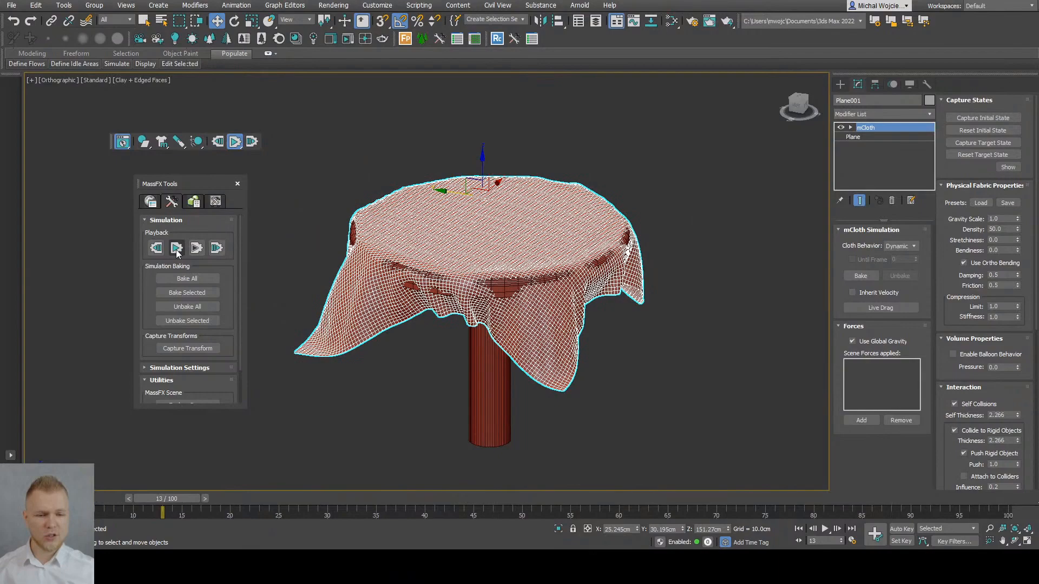
click(176, 247)
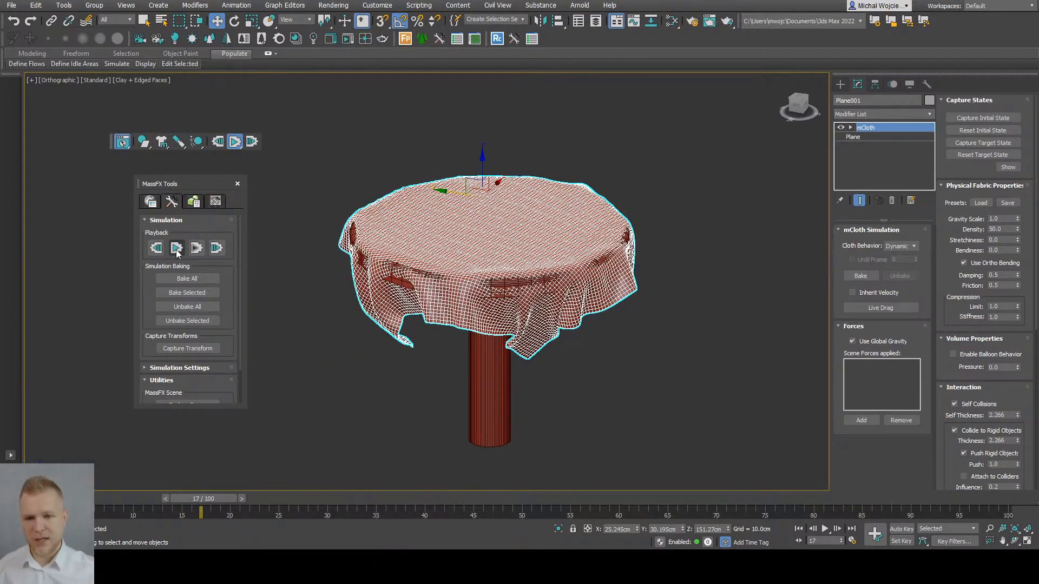
click(176, 247)
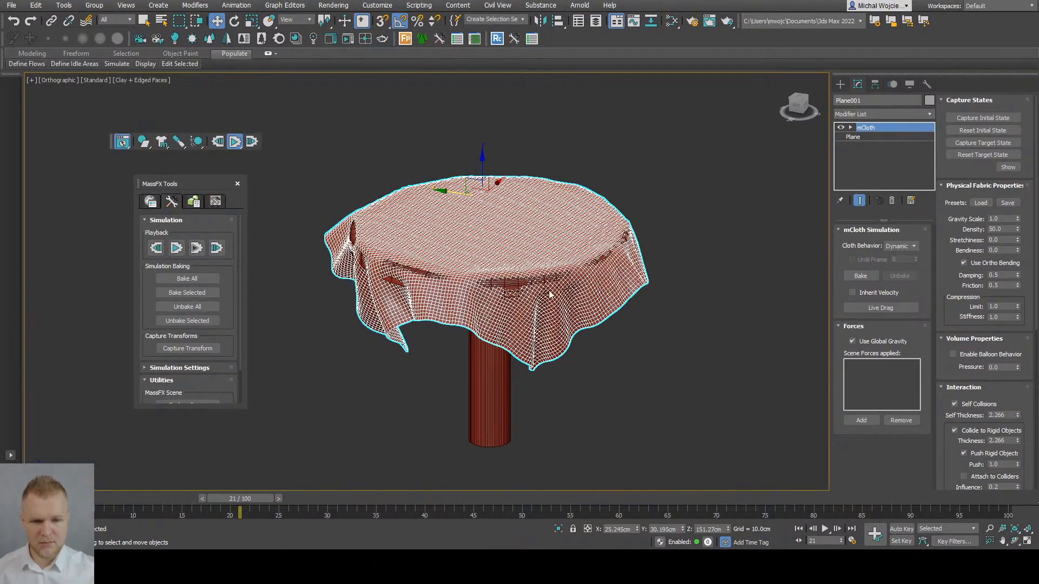
click(176, 246)
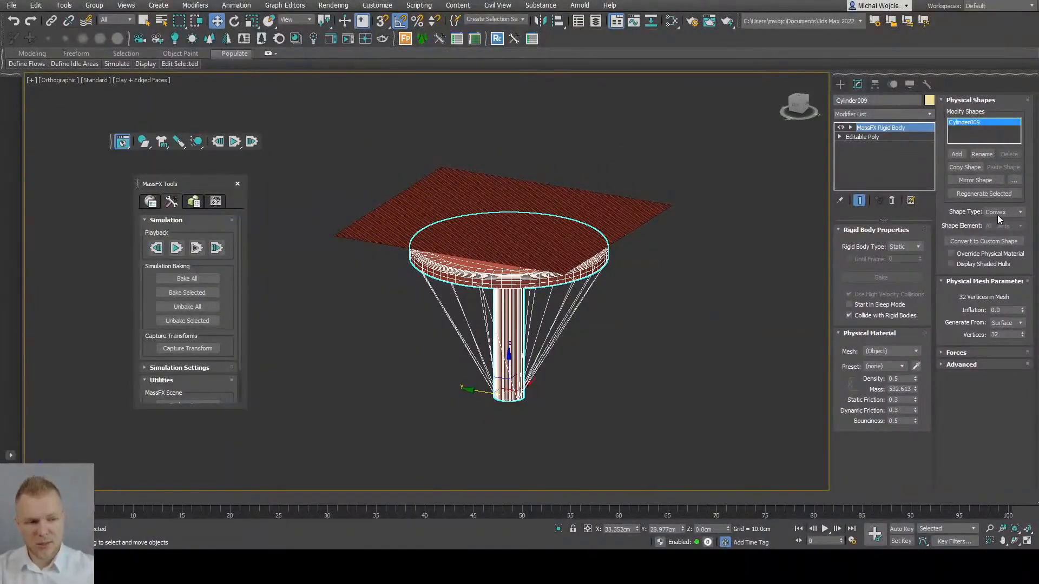
After the cloth falls through, set the table's collision Shape Type to Original mesh
click(1019, 212)
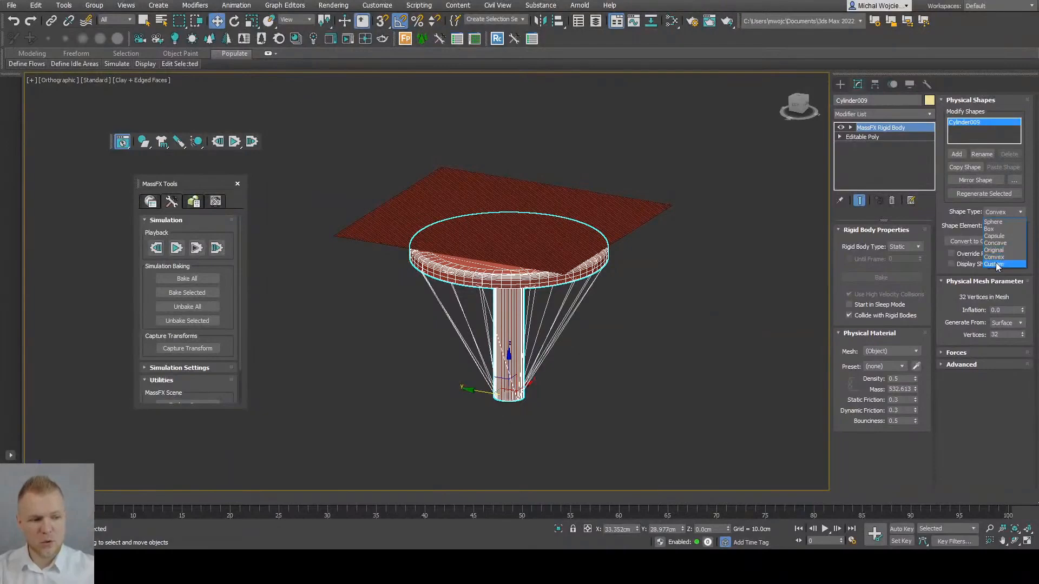
click(993, 264)
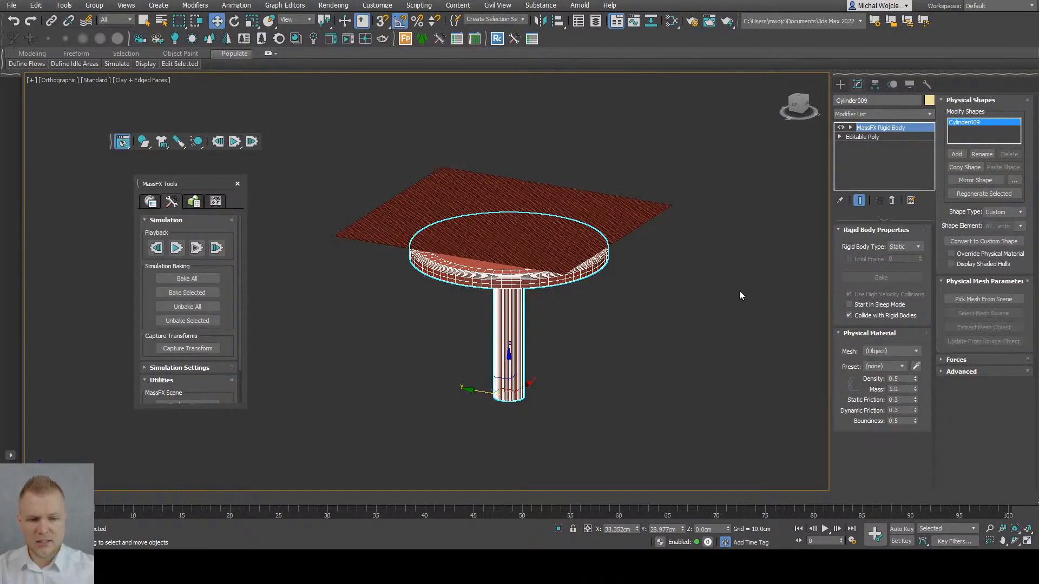
mouse_move(631, 331)
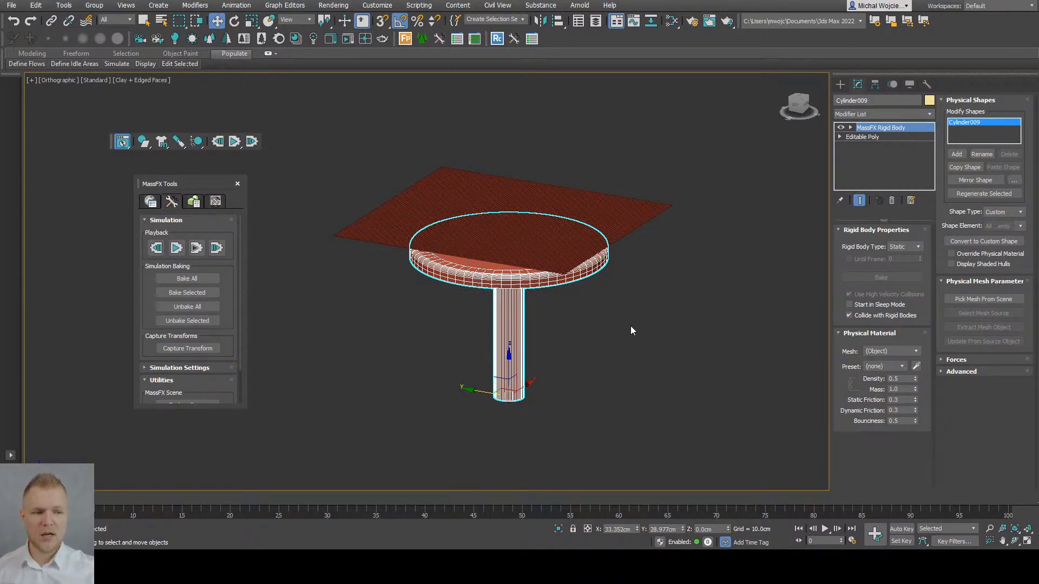
mouse_move(707, 290)
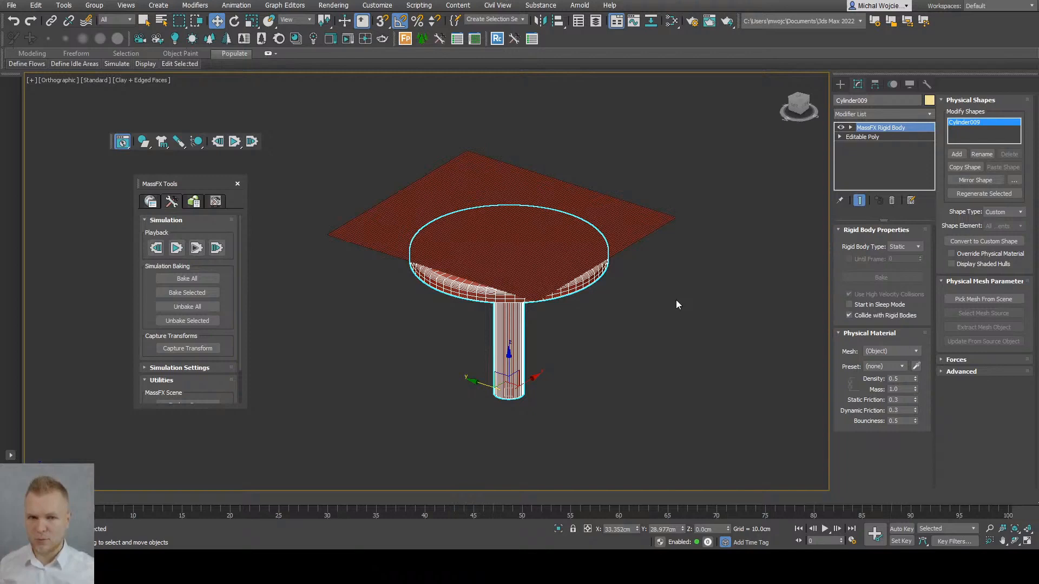
mouse_move(417, 367)
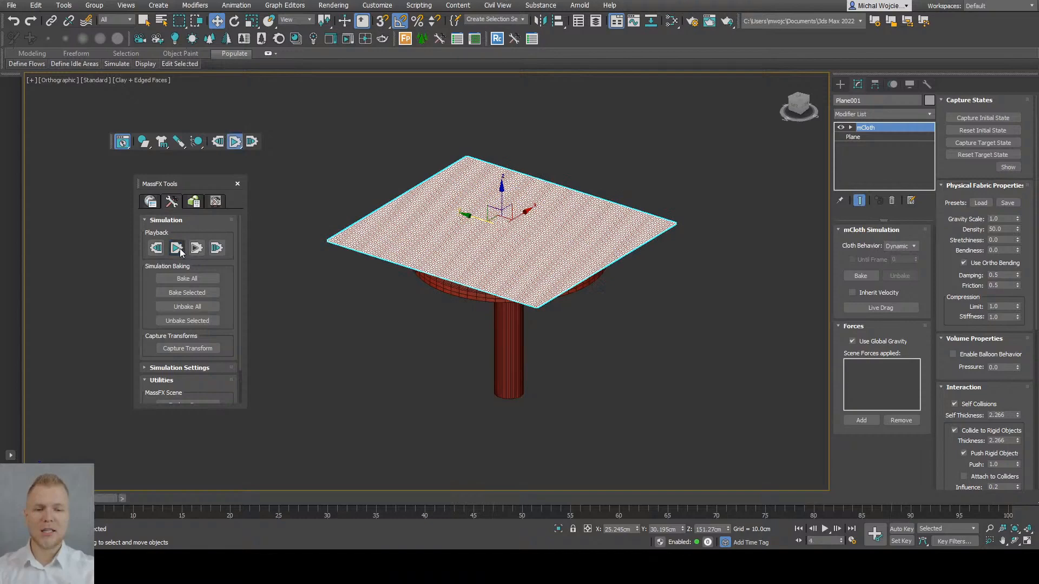
click(177, 248)
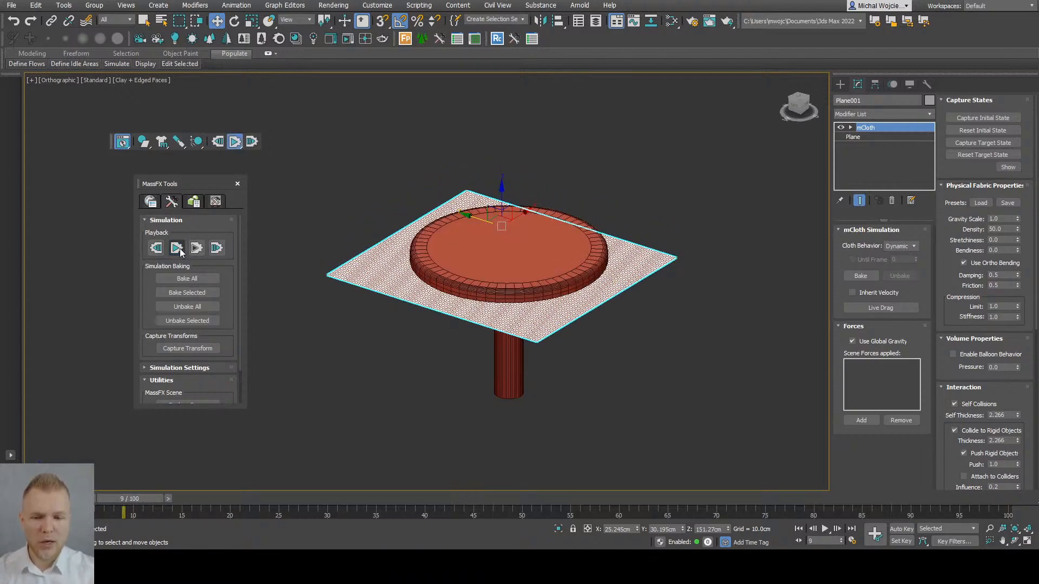
click(155, 247)
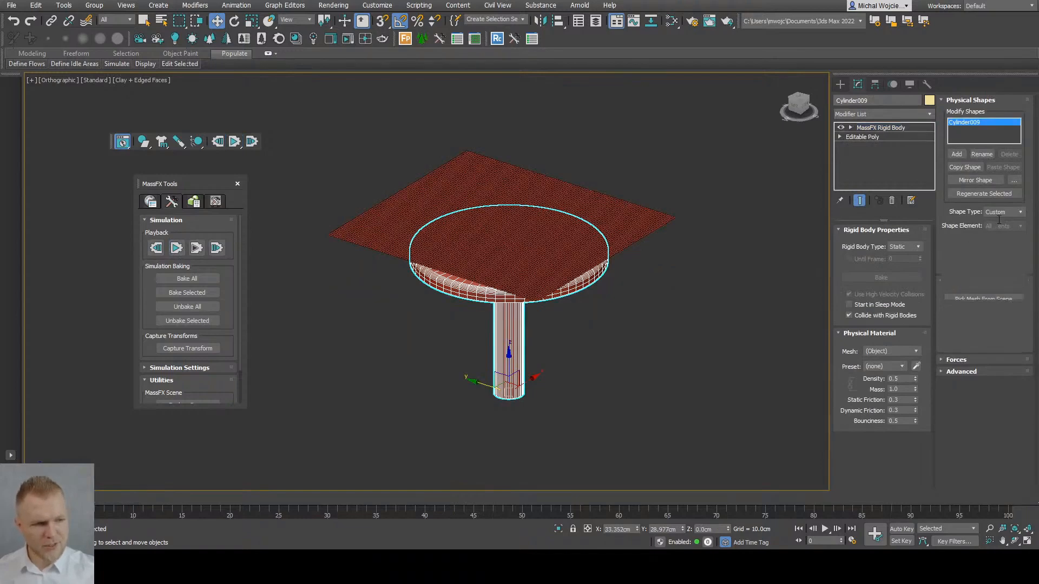
click(1004, 211)
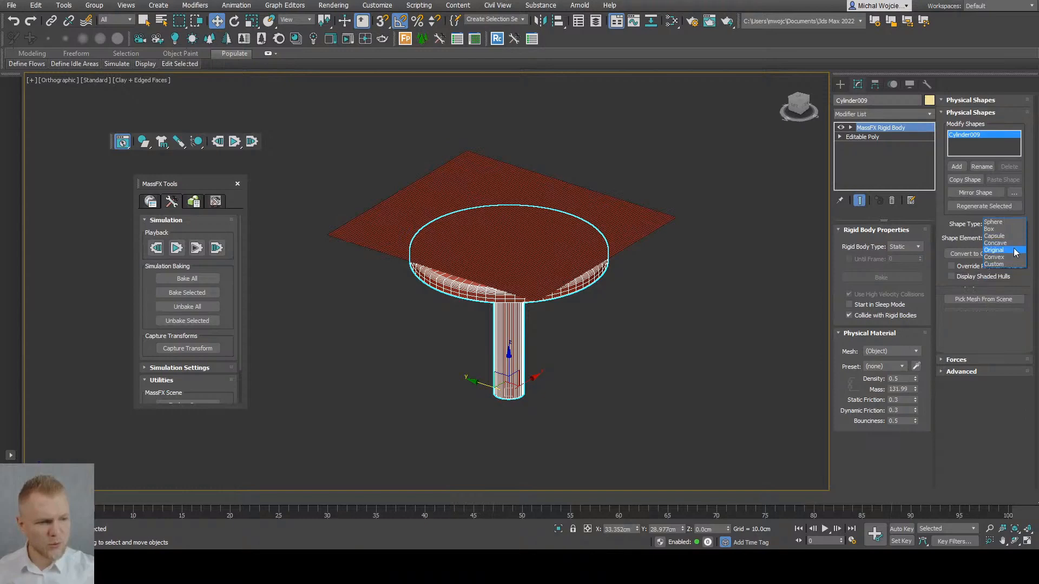
click(993, 250)
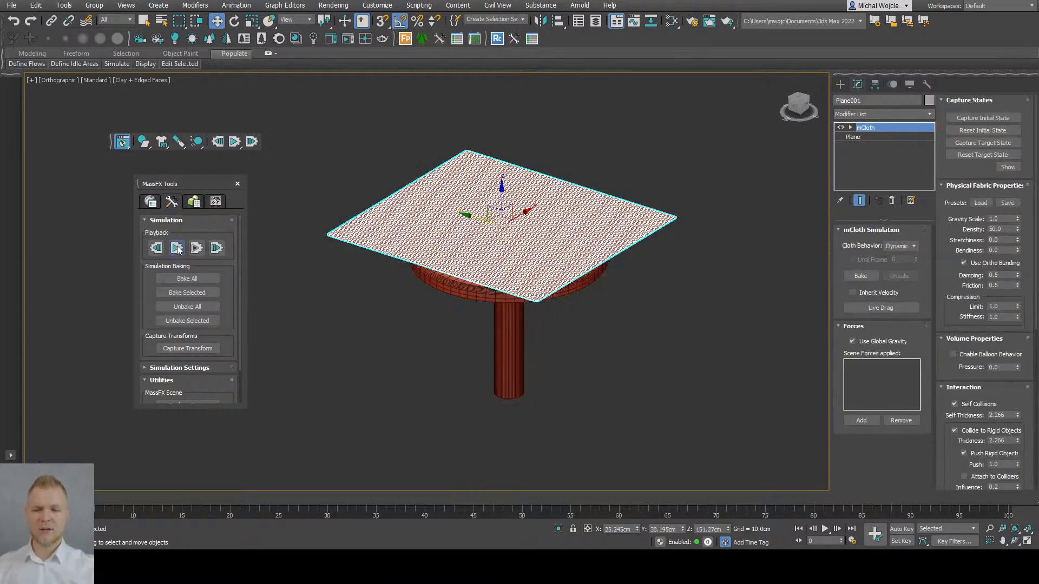
click(177, 247)
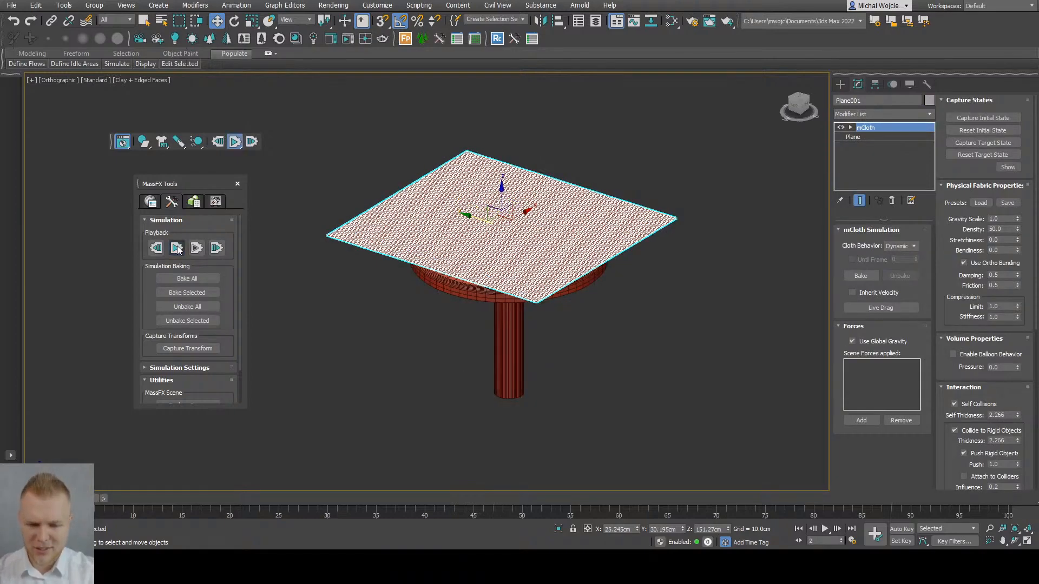
click(176, 247)
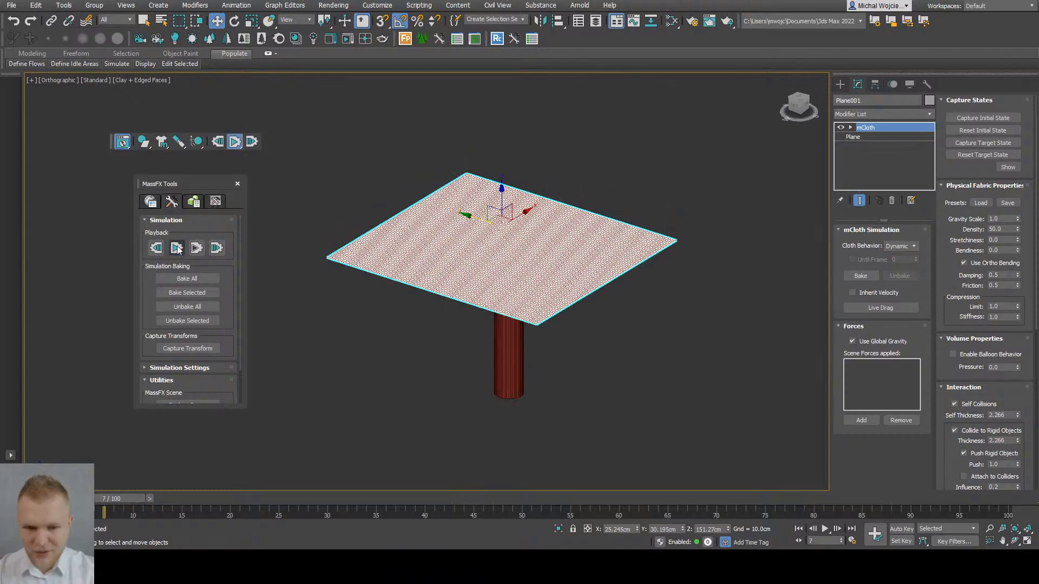
click(177, 247)
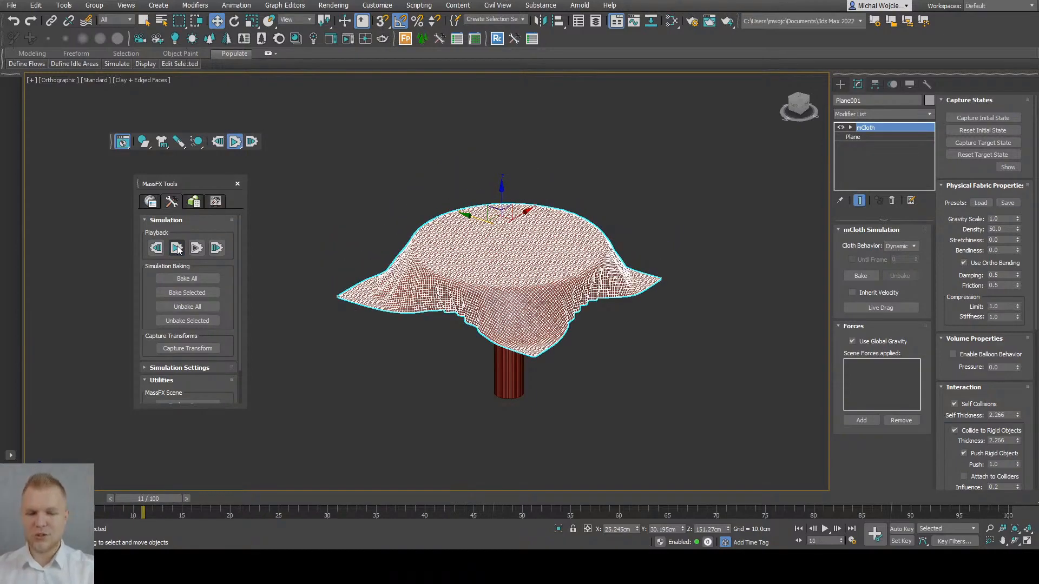
click(176, 248)
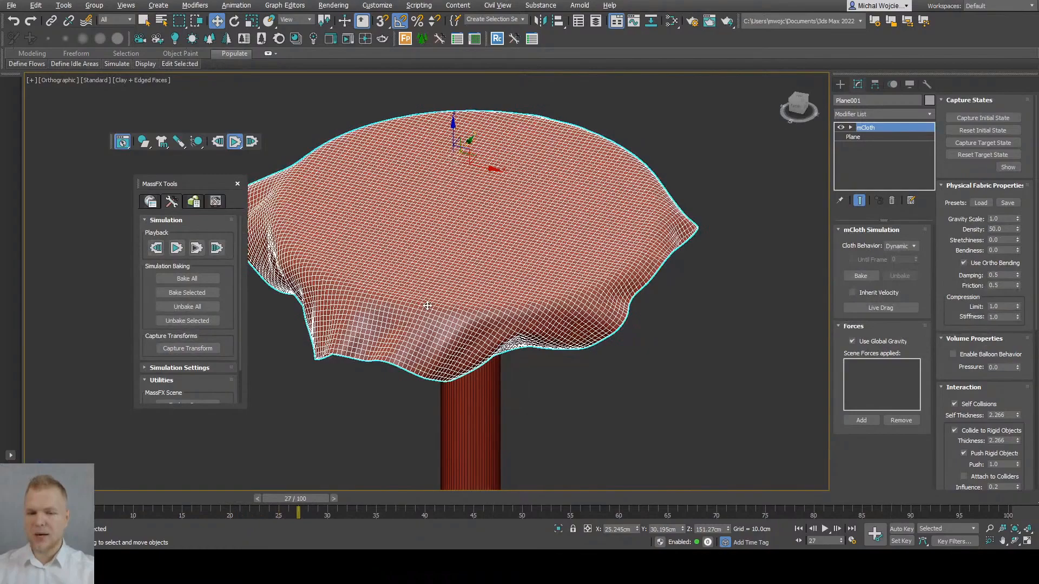
click(176, 246)
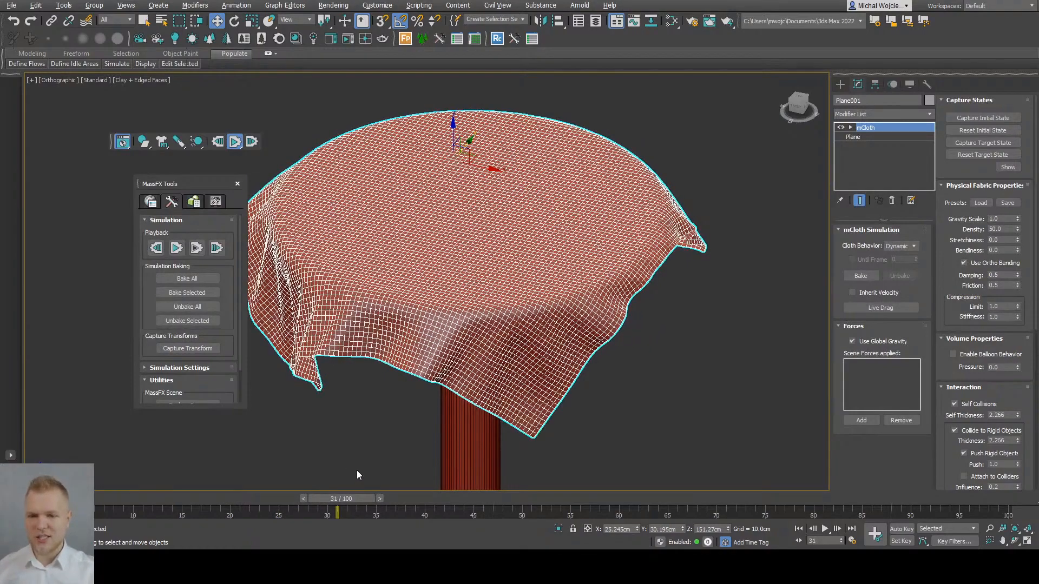
click(177, 248)
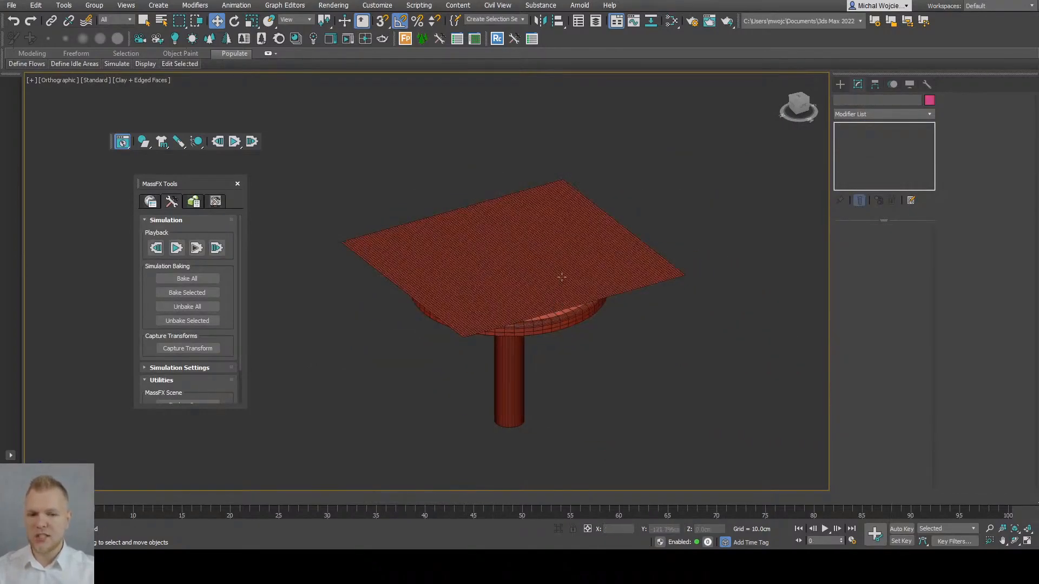
Bake the selected cloth plane's draping simulation into animation
click(510, 252)
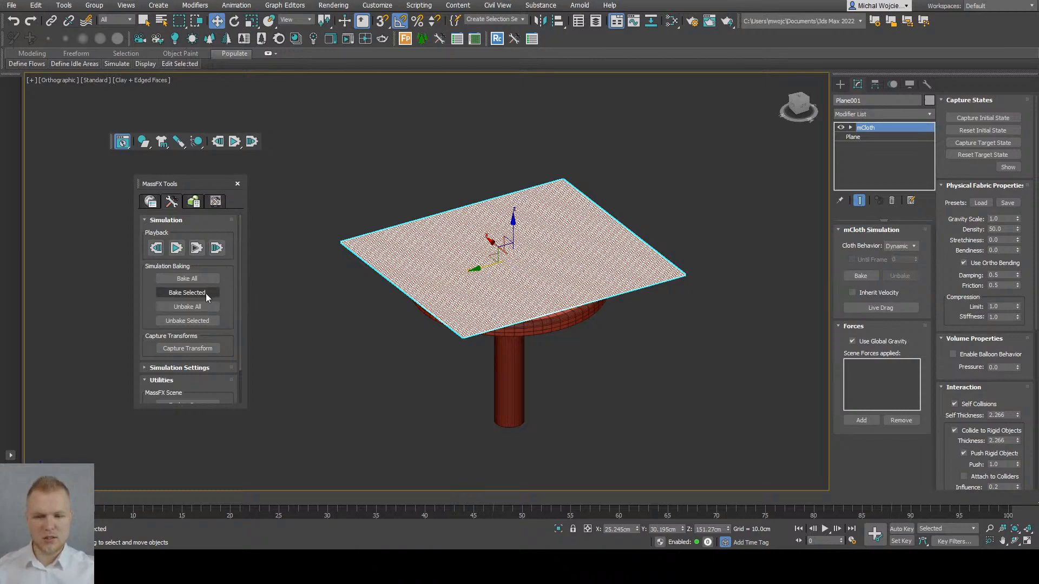
click(187, 294)
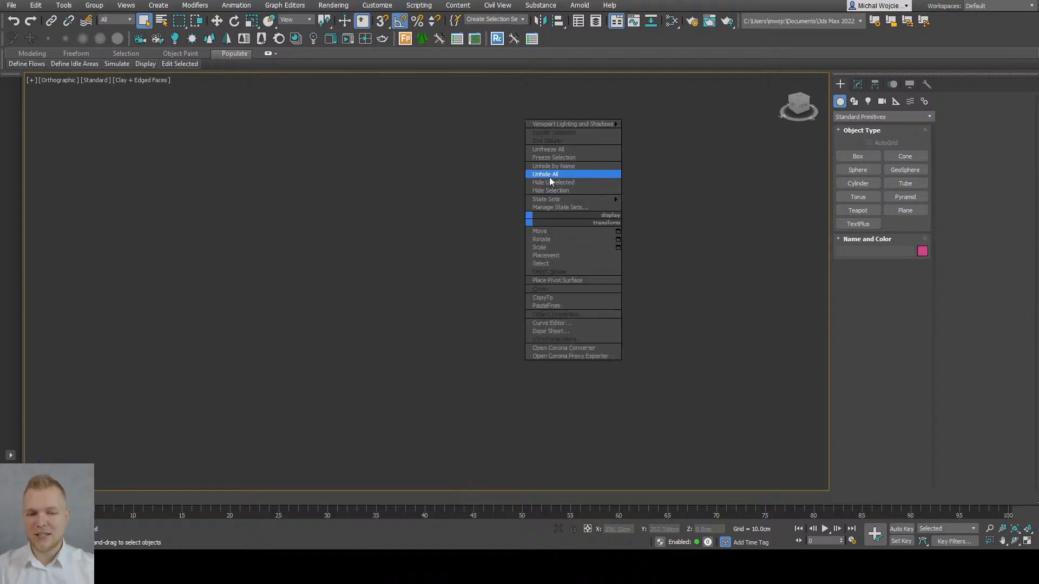
Unhide the log rack scene and confirm cloning a board with Clone Options
click(544, 173)
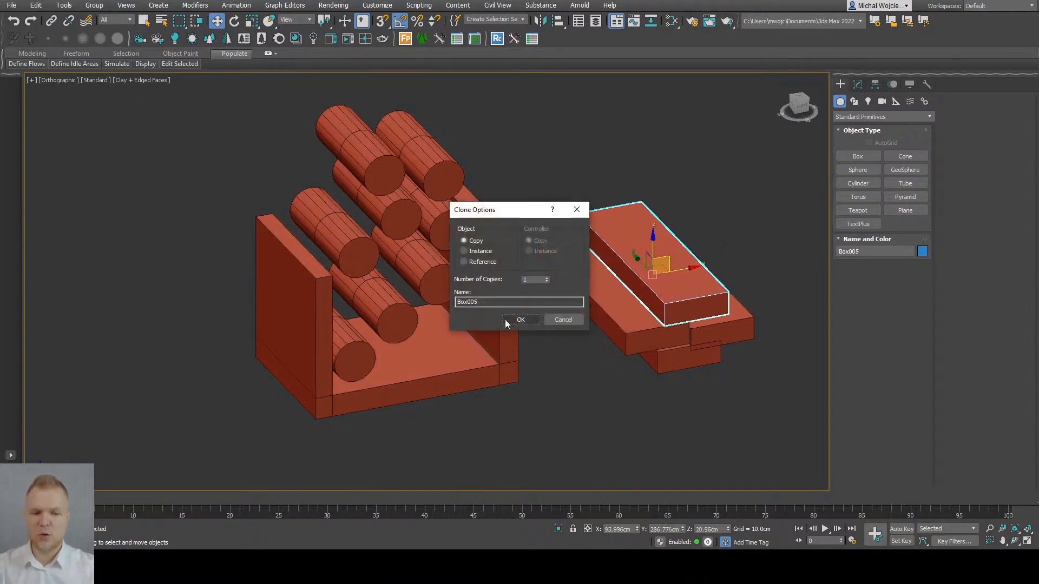
click(520, 320)
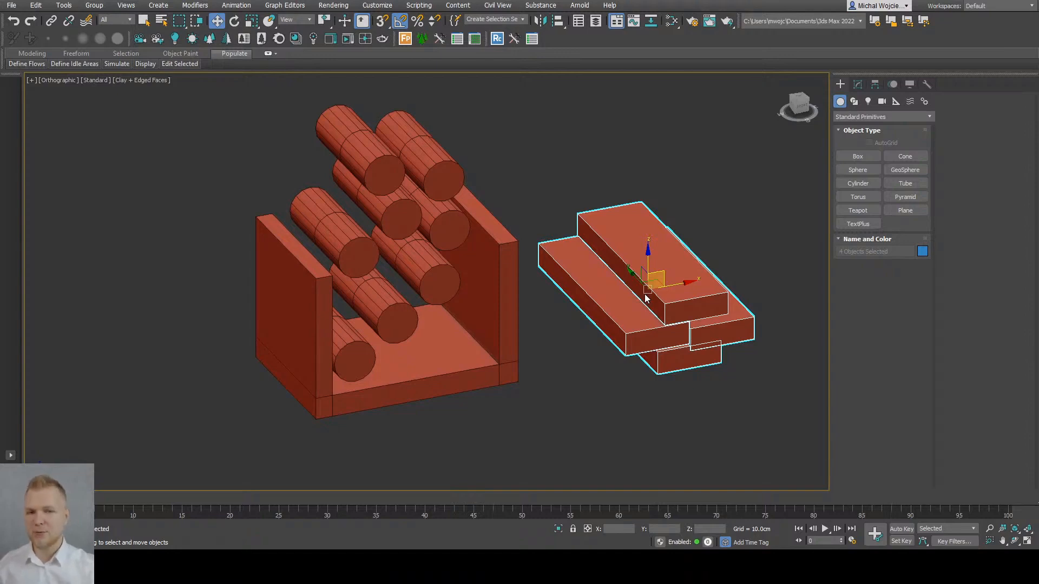
click(325, 238)
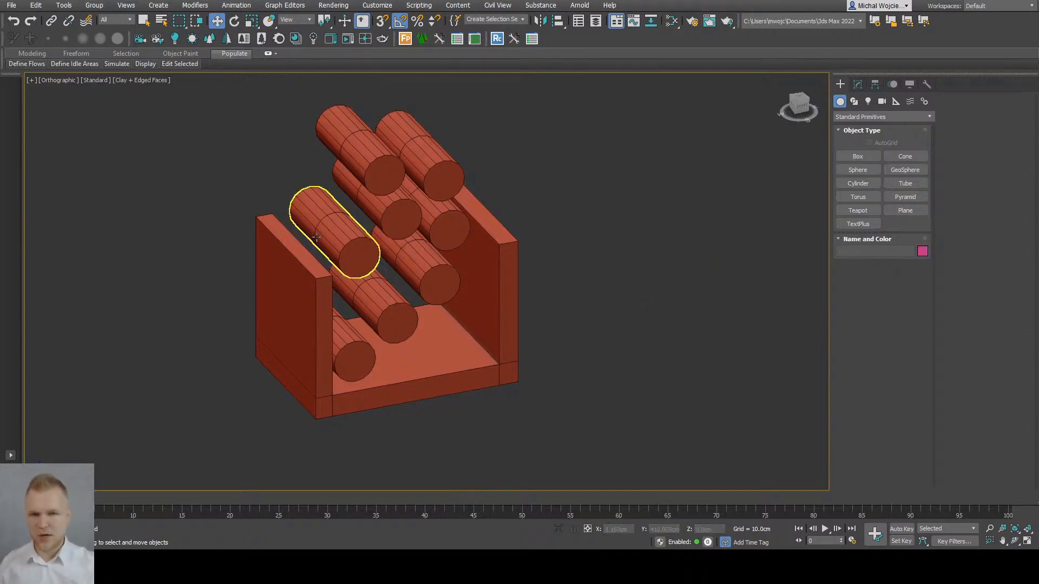
mouse_move(317, 237)
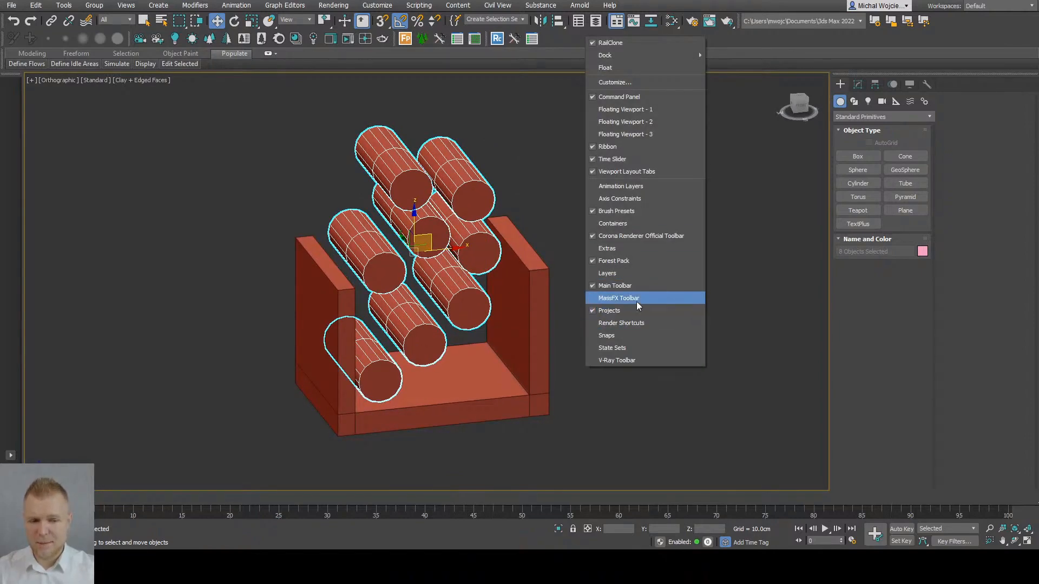
Show the MassFX toolbar and set the selected logs as dynamic rigid bodies
click(618, 297)
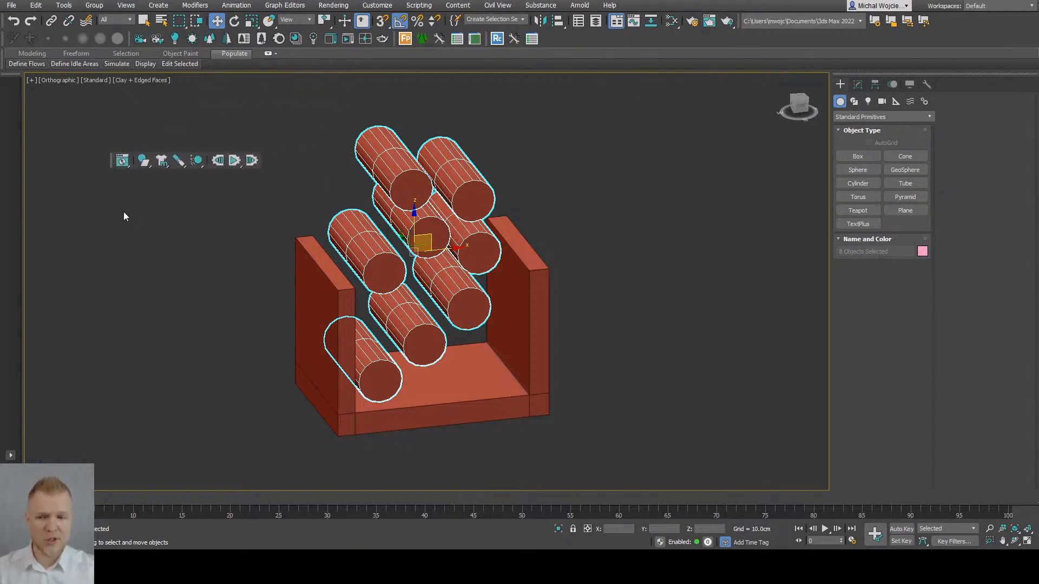
click(122, 160)
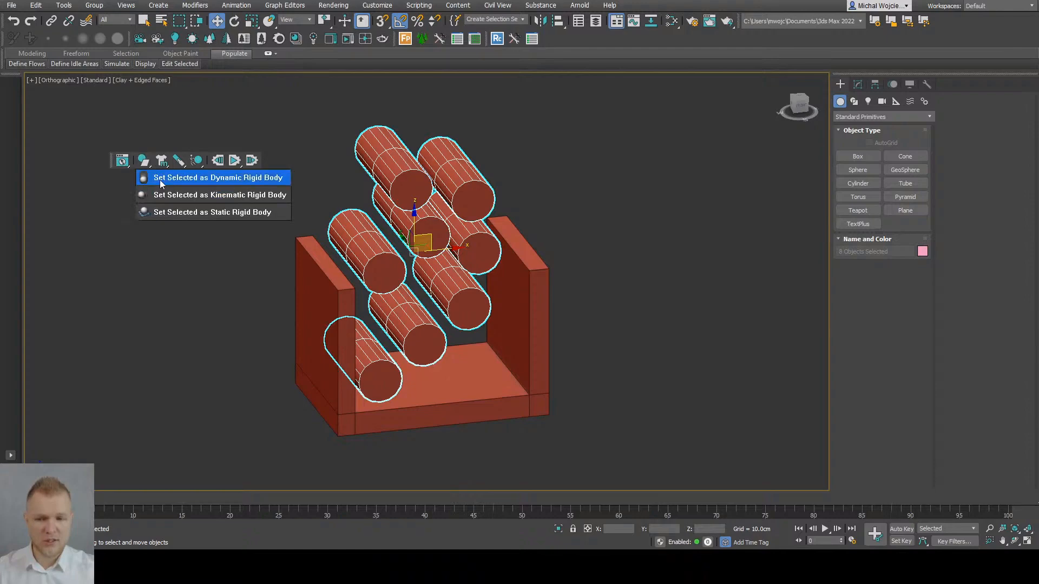
click(217, 177)
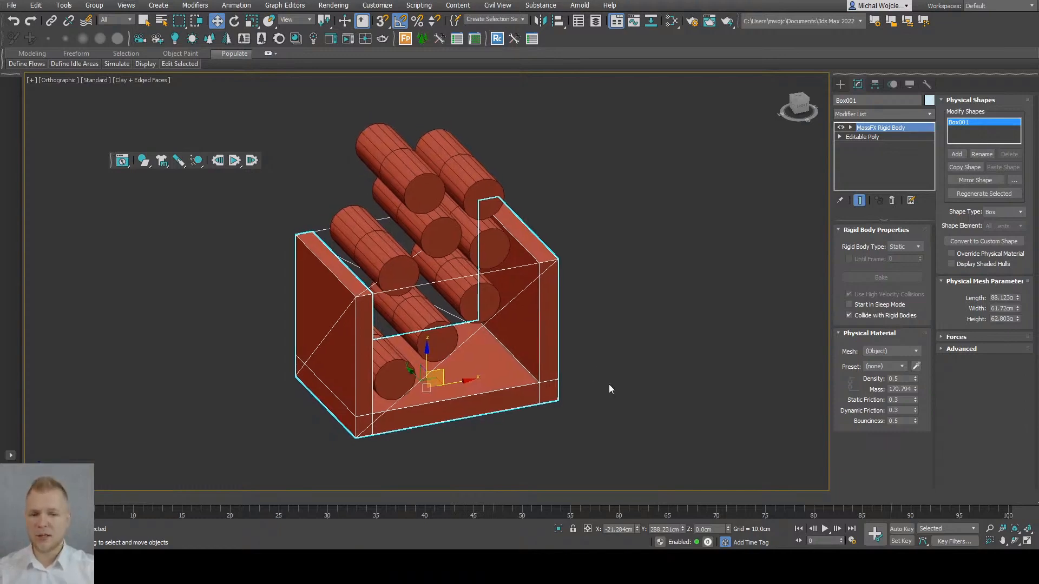
mouse_move(491, 359)
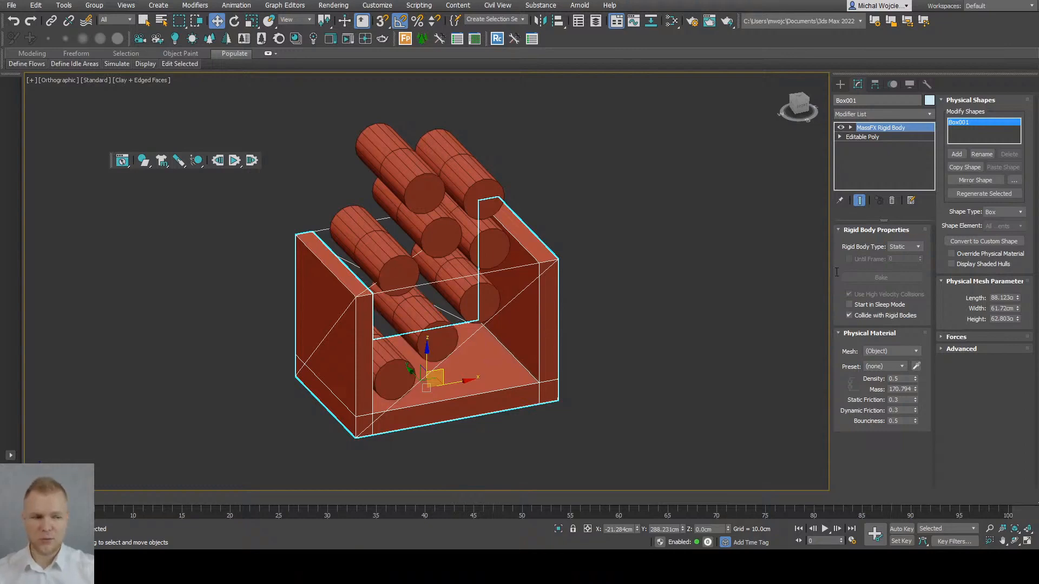
Make the rack a static rigid body and change its collision Shape Type
click(1002, 211)
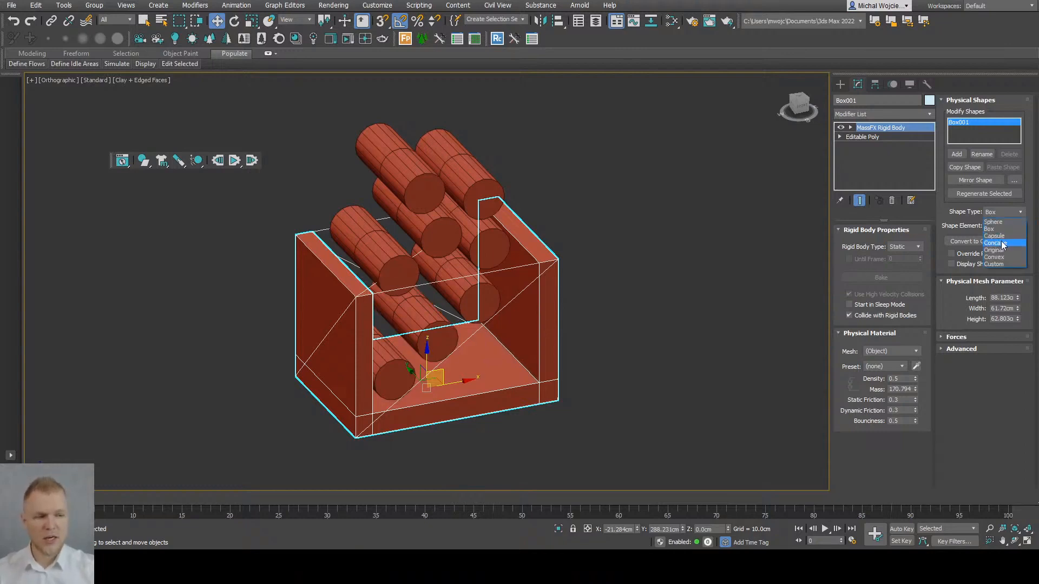
mouse_move(993, 257)
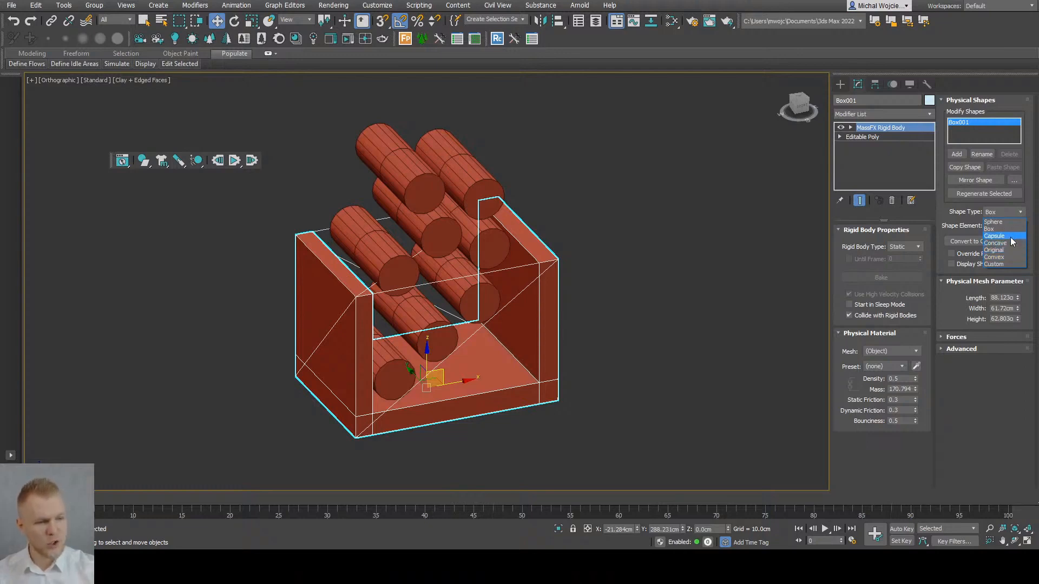
click(992, 250)
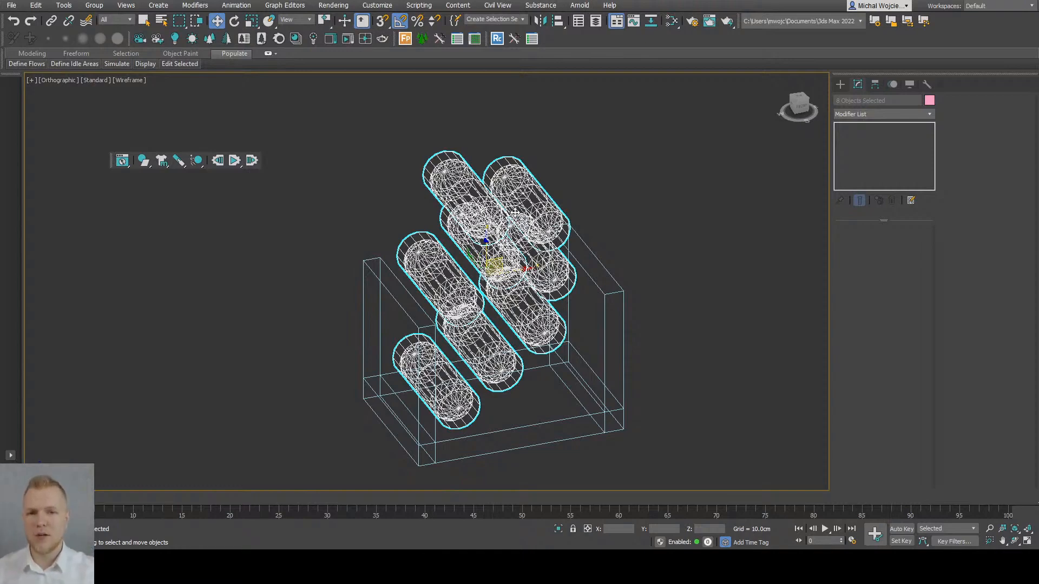
mouse_move(136, 188)
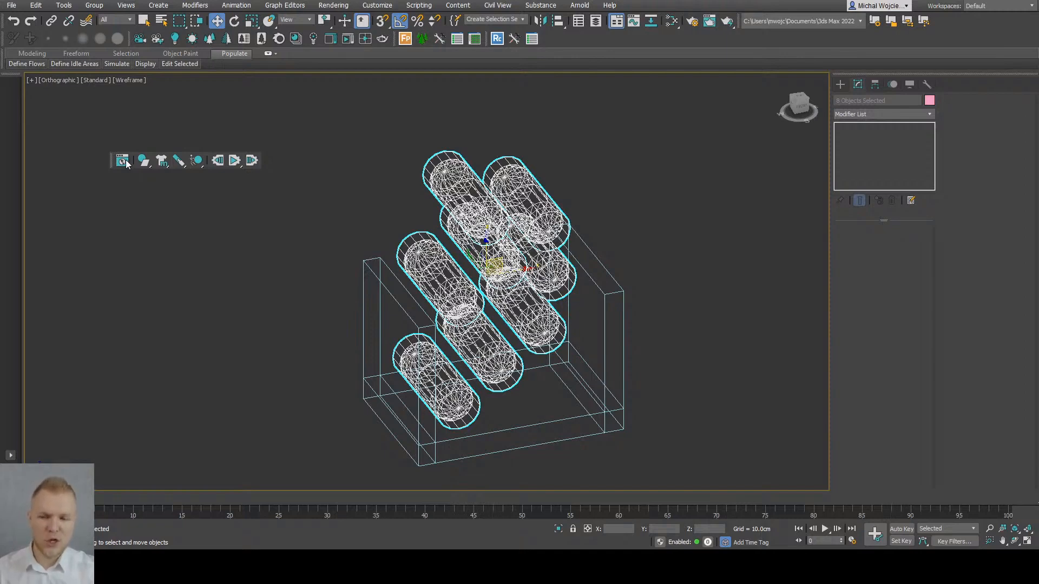
In the Multi-Object Editor switch the logs' Physical Mesh Type from Capsule to Convex
click(122, 161)
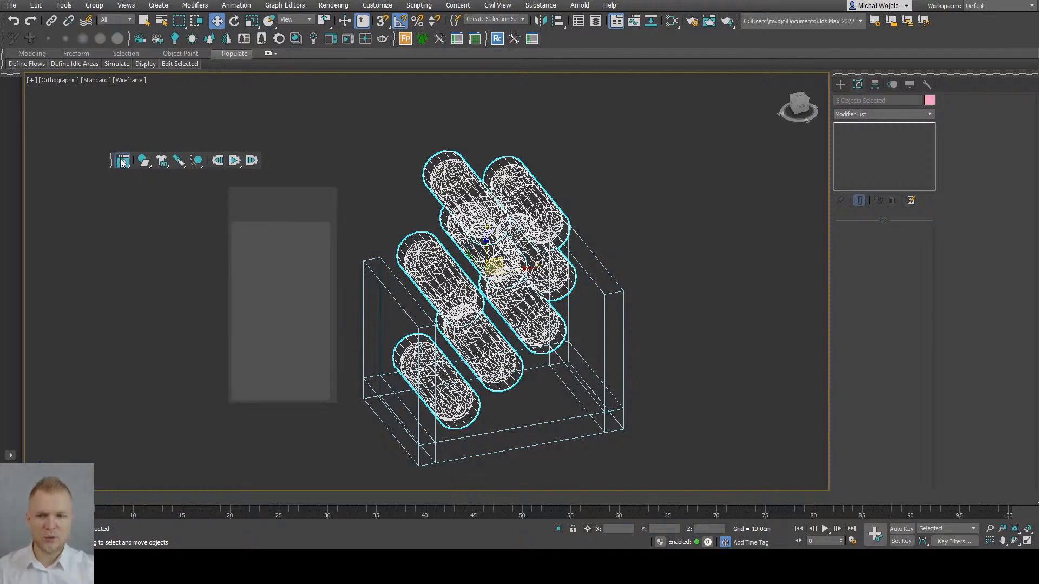
click(122, 160)
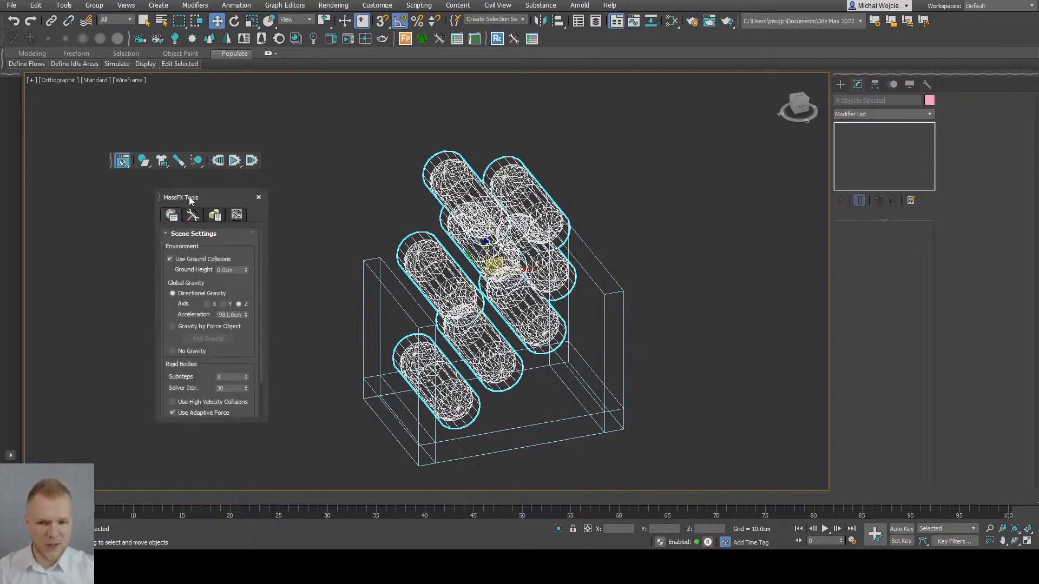
mouse_move(237, 214)
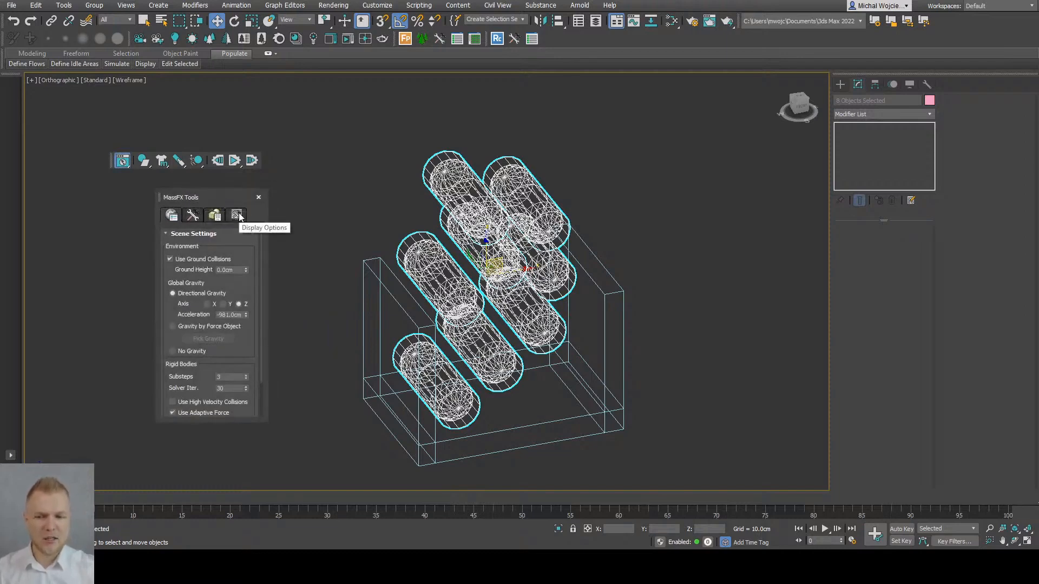
mouse_move(214, 214)
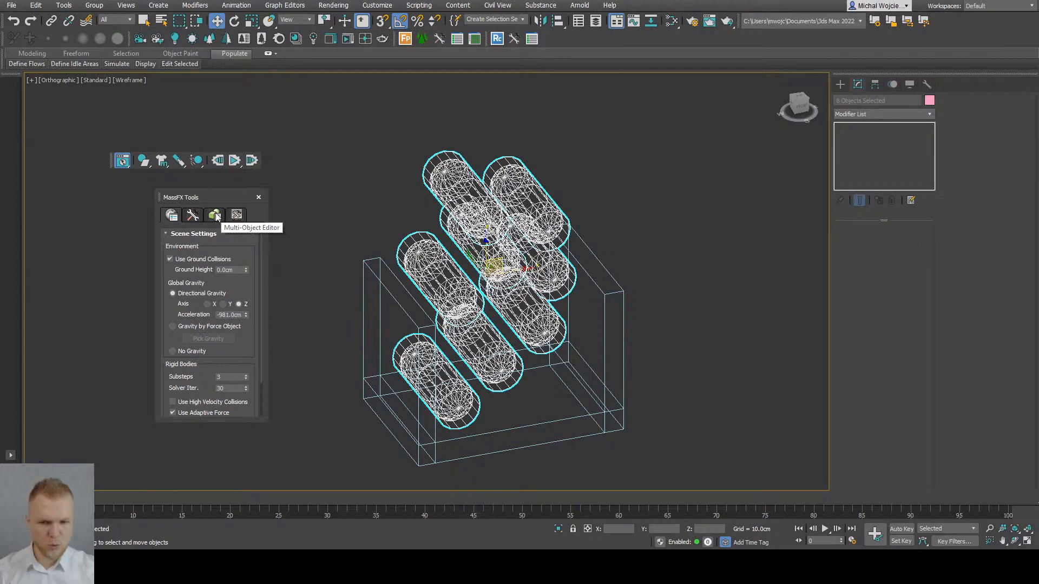
click(214, 214)
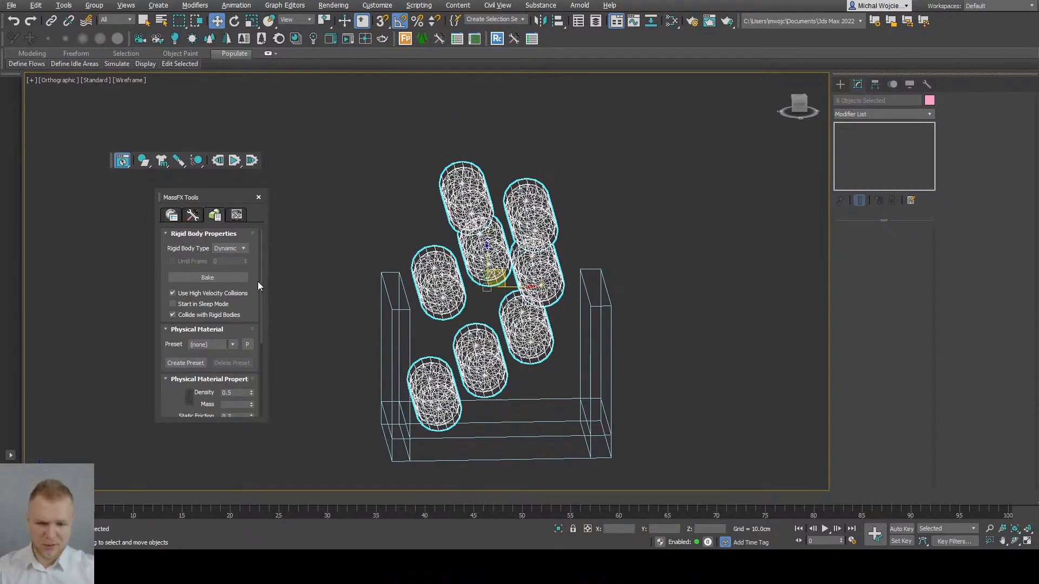
scroll(down, 3)
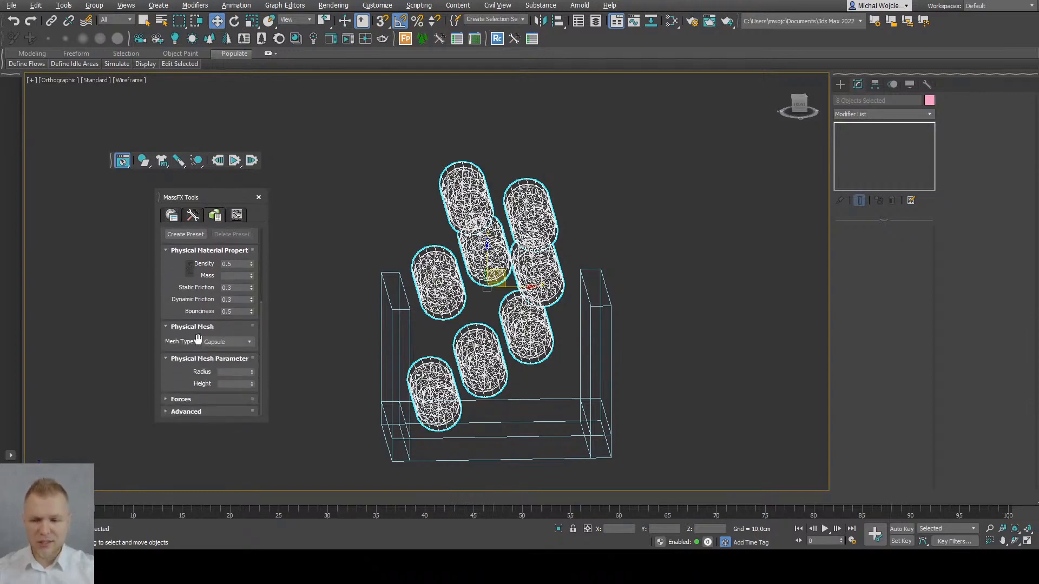
click(228, 341)
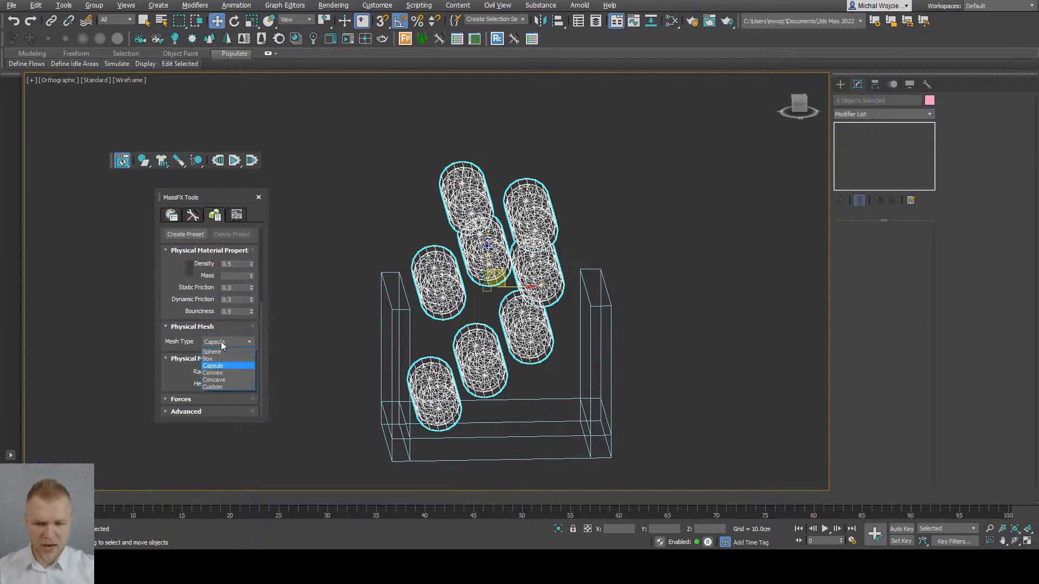
click(227, 372)
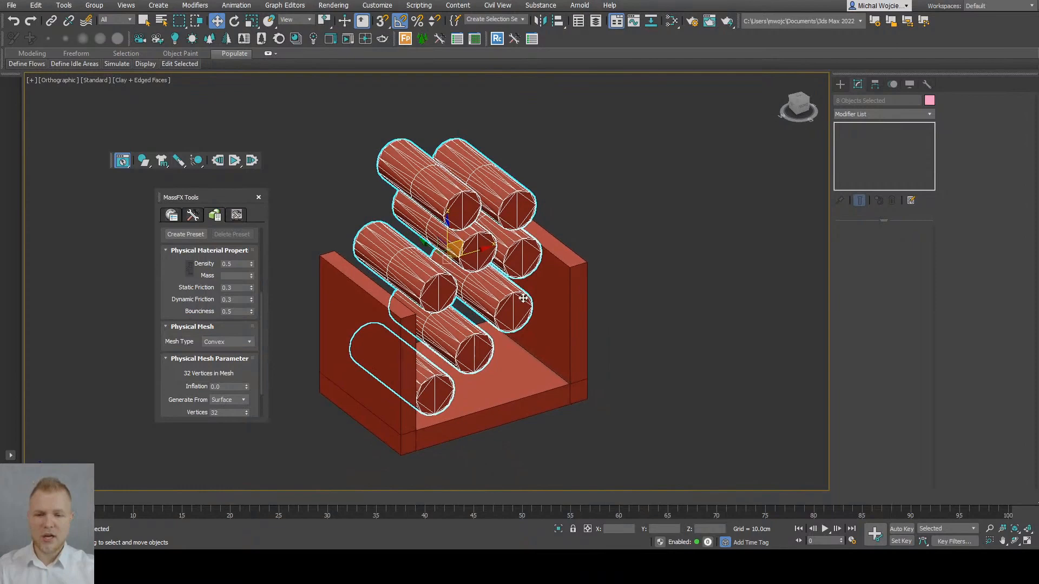
click(193, 214)
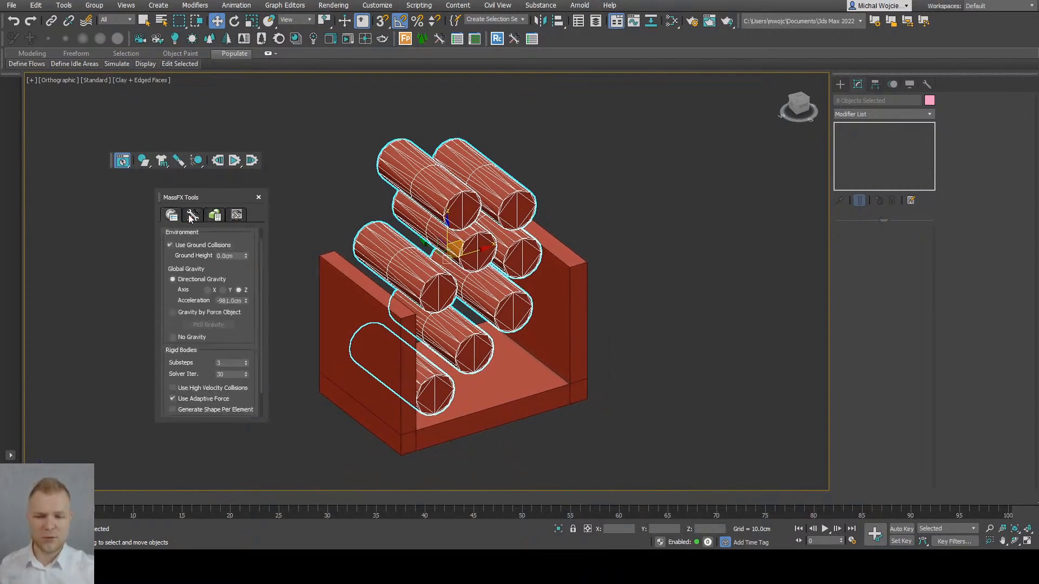
Start the MassFX simulation so the eight logs drop and settle in the rack
click(193, 214)
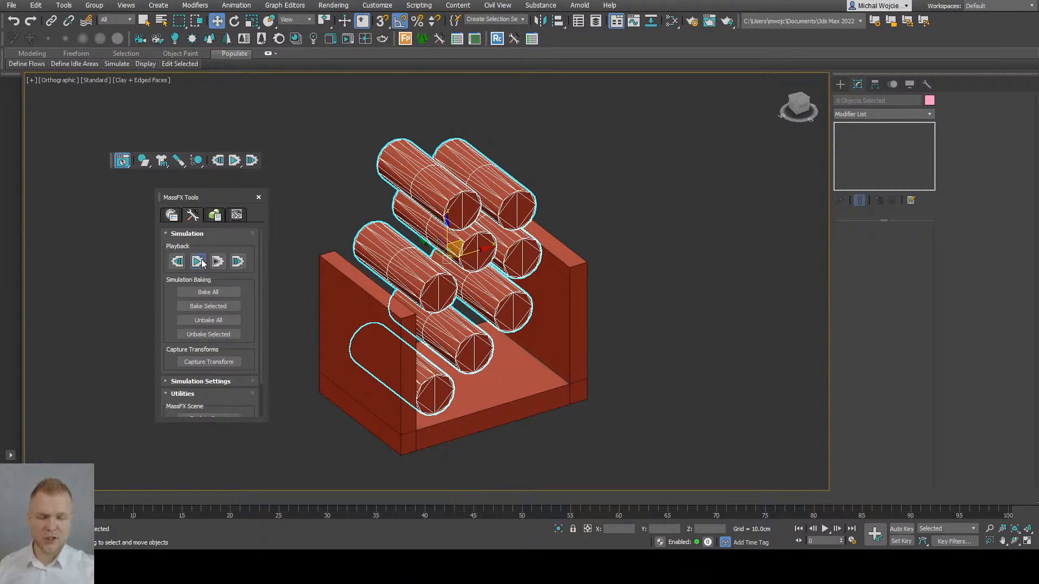
click(197, 261)
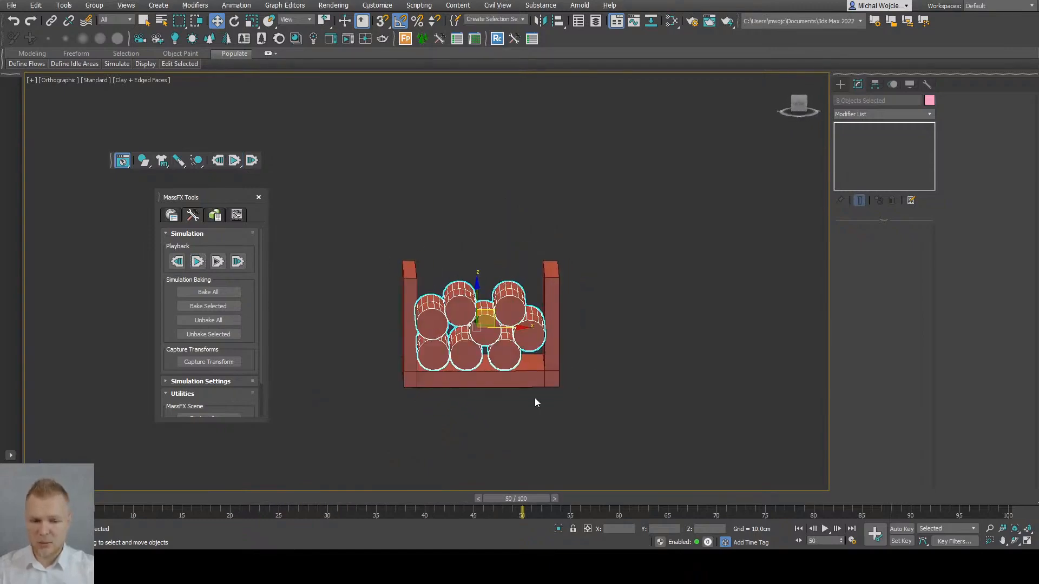
scroll(up, 3)
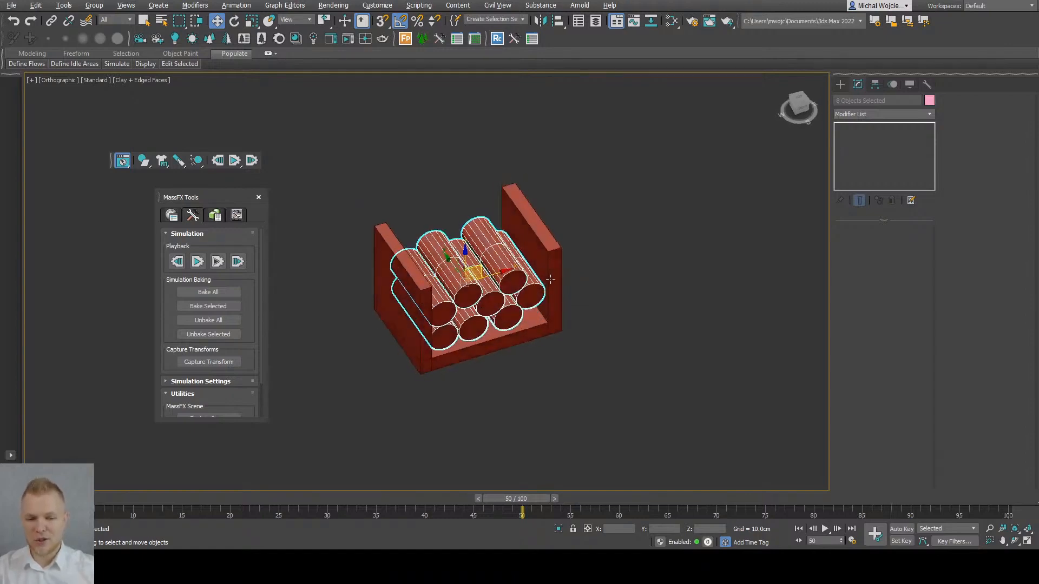
click(550, 279)
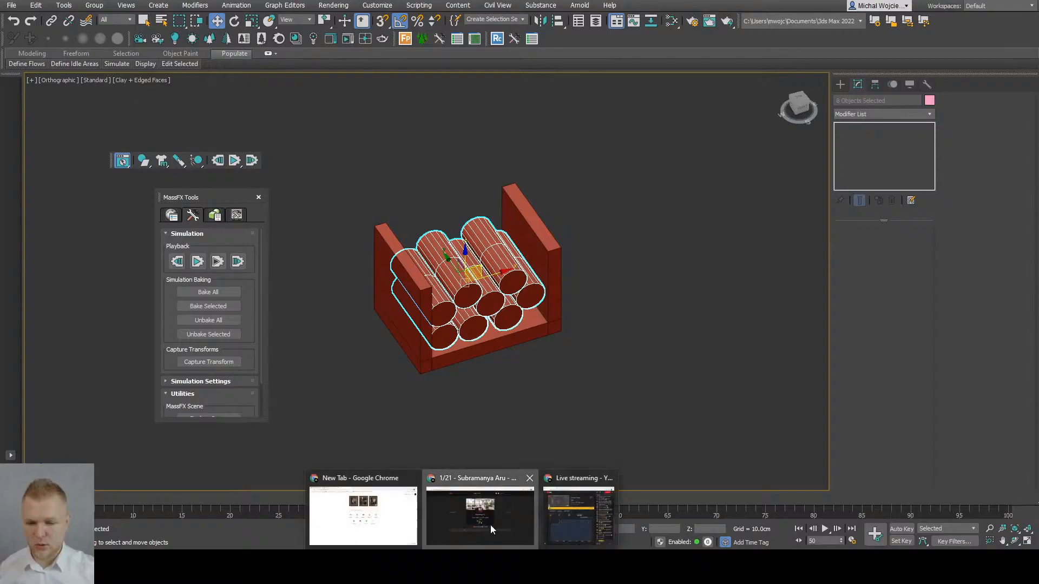
click(480, 518)
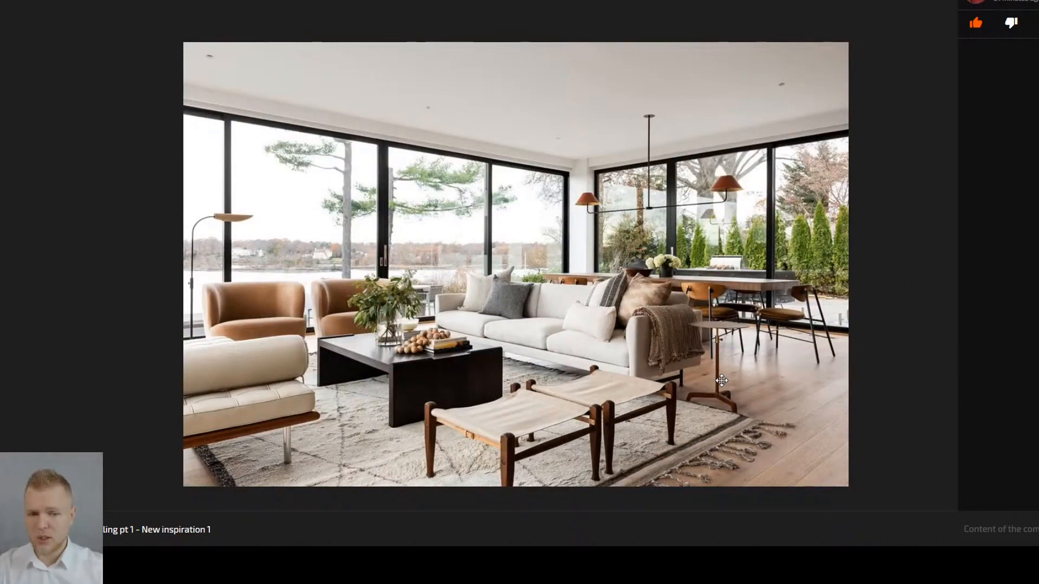
mouse_move(835, 318)
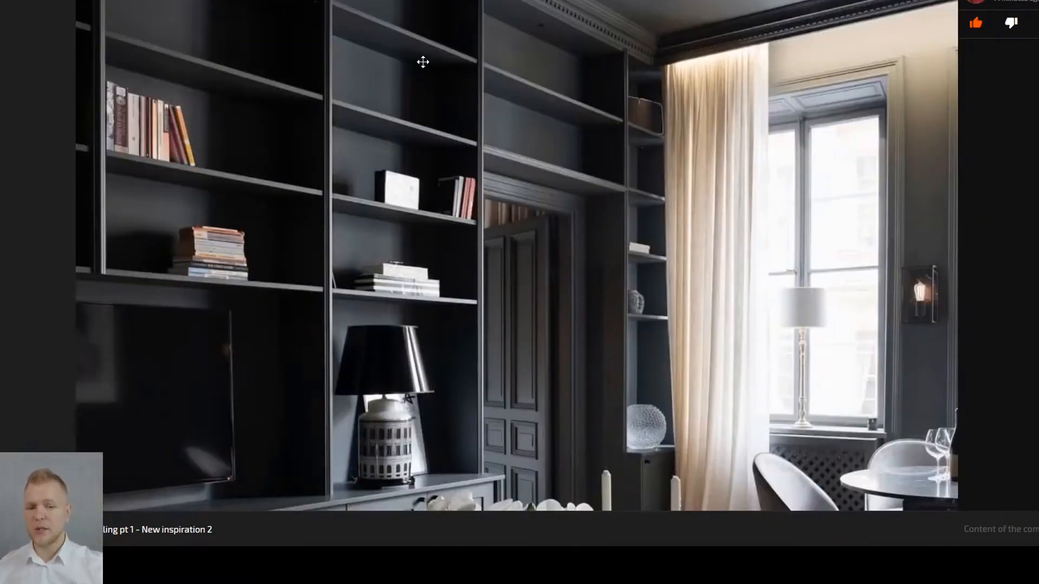
mouse_move(462, 209)
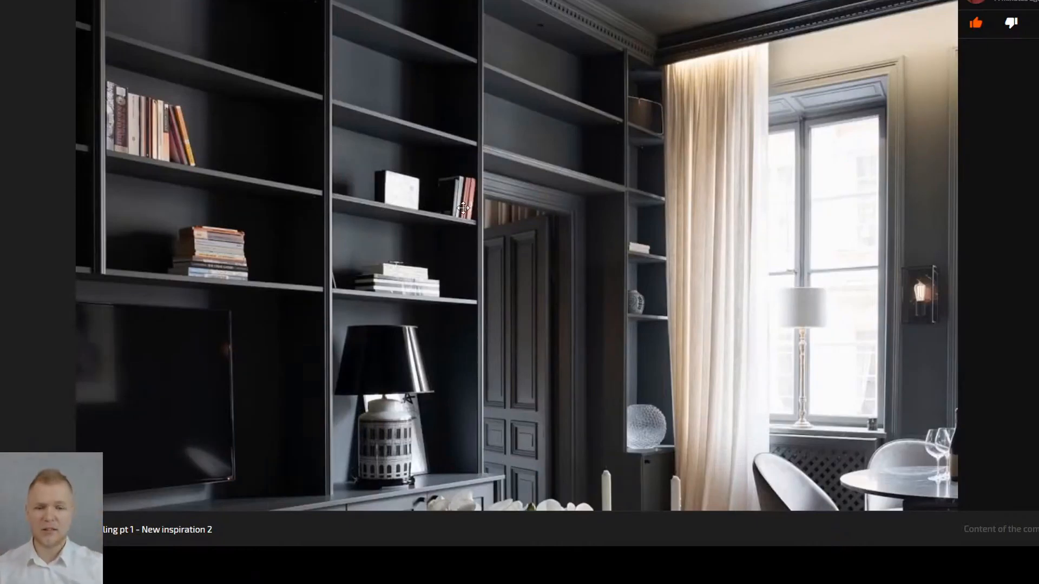
mouse_move(290, 164)
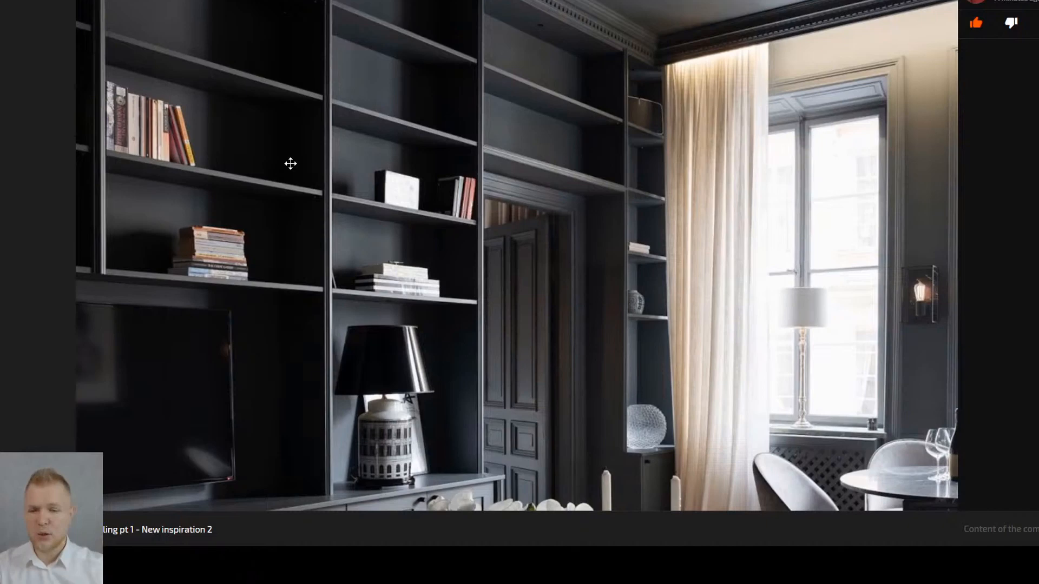
mouse_move(350, 320)
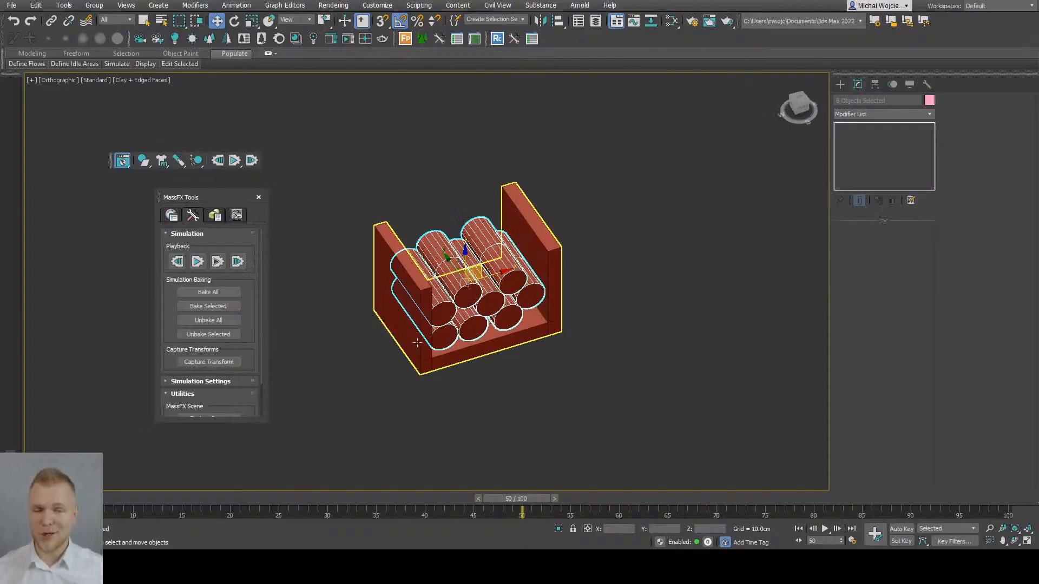
Bring up the Preference Settings dialog via the viewport label menu and Customize menu
click(26, 64)
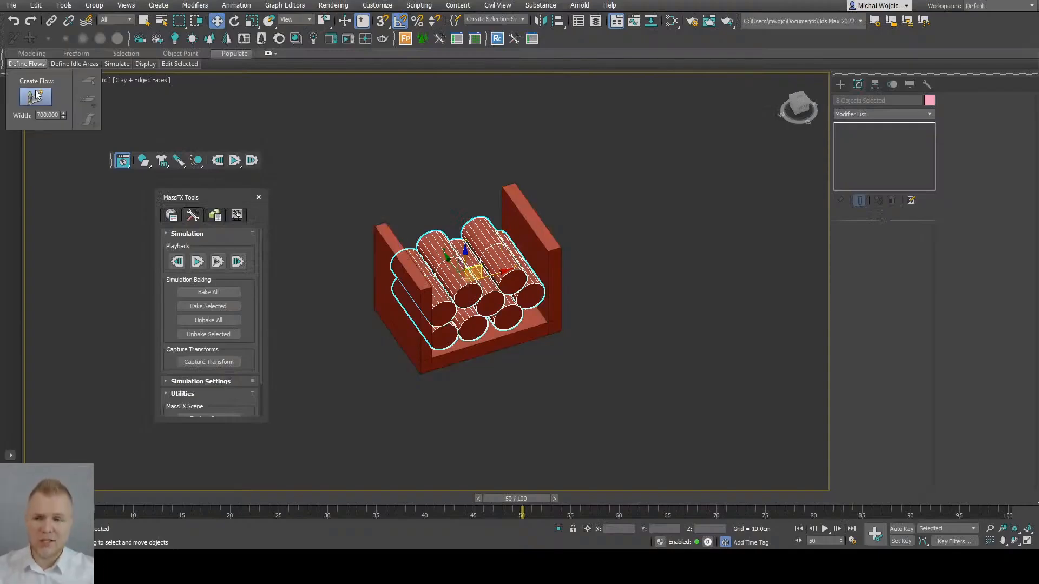
click(60, 79)
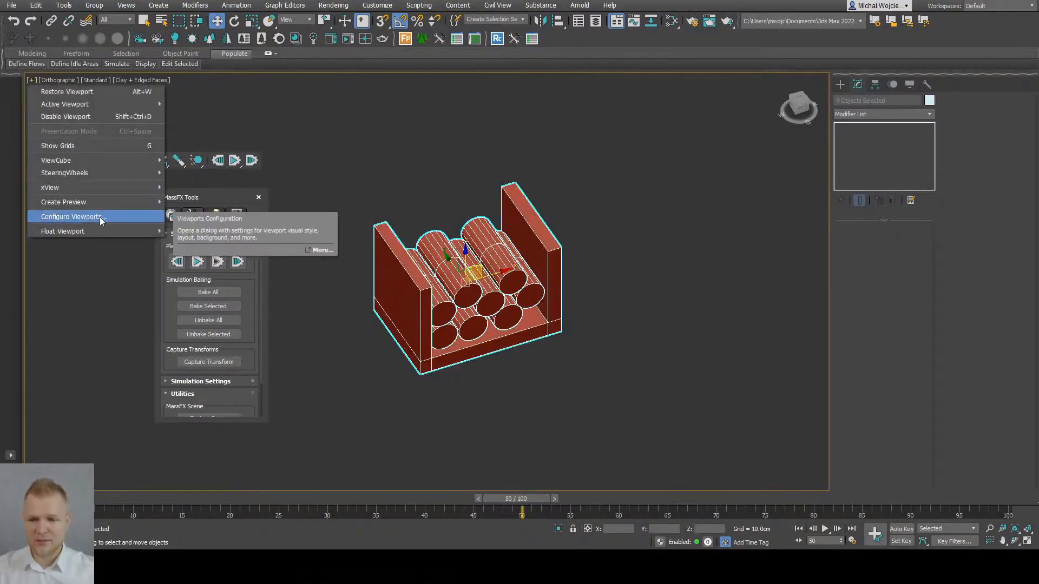
click(71, 217)
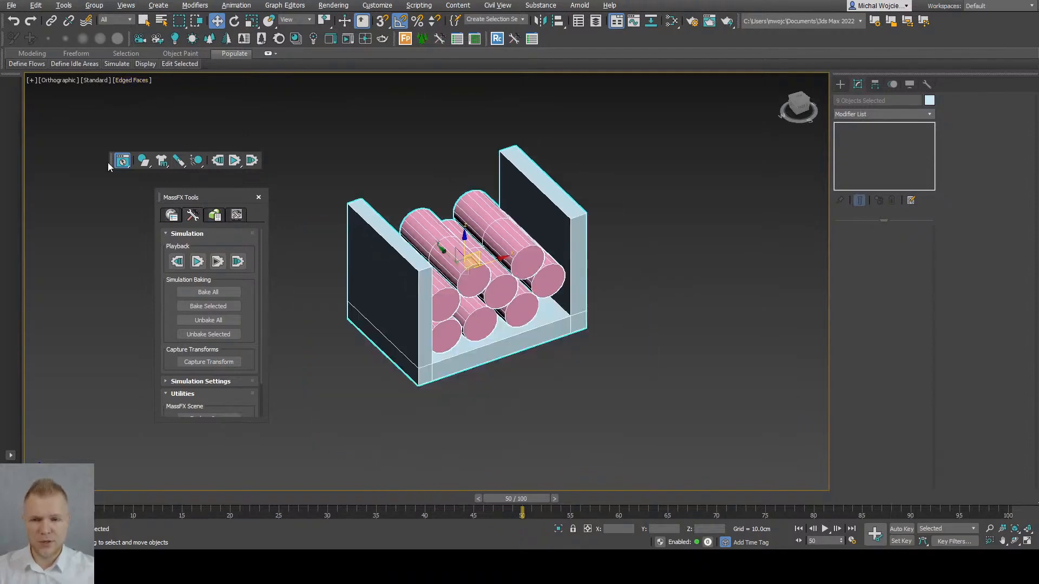
click(333, 6)
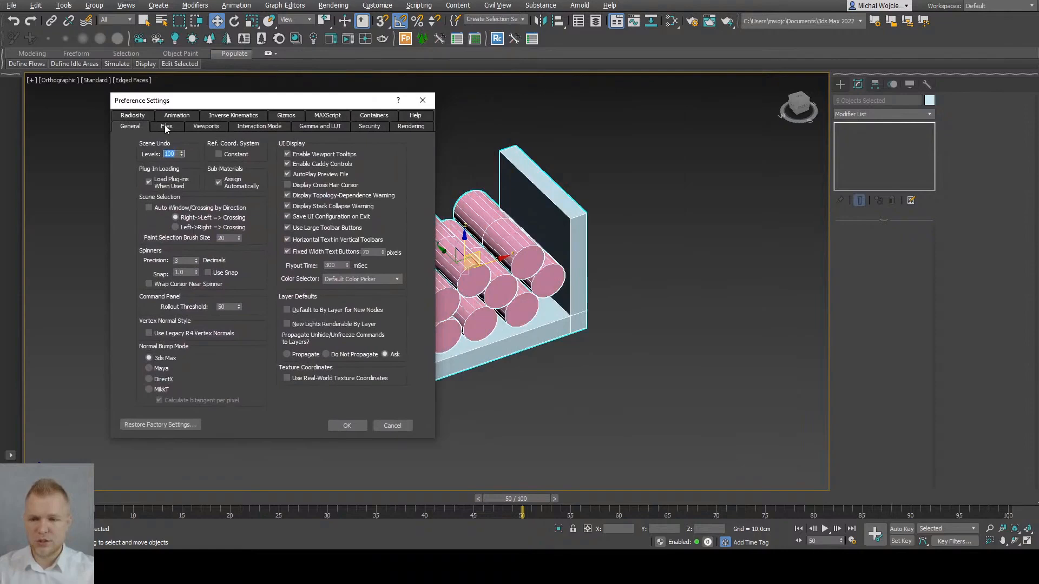
mouse_move(290, 127)
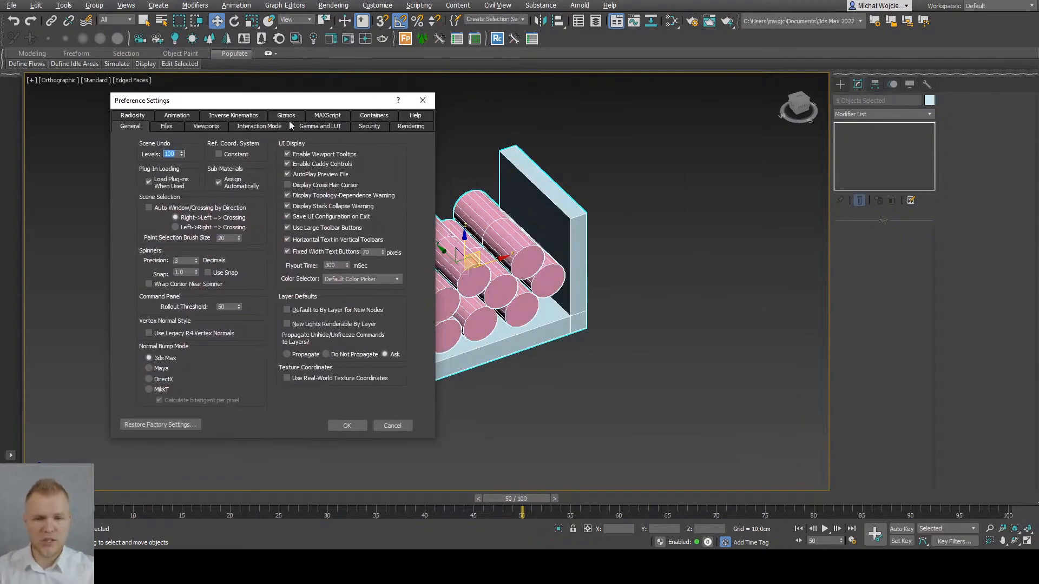
Inspect the display driver list under Viewports, keeping Nitrous Direct3D 11 selected
click(205, 125)
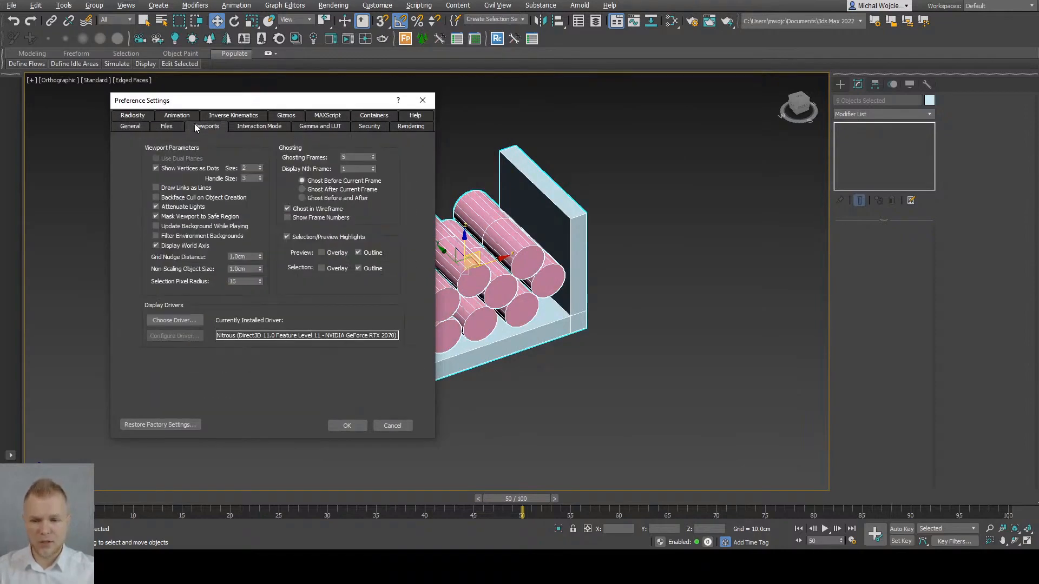
mouse_move(204, 351)
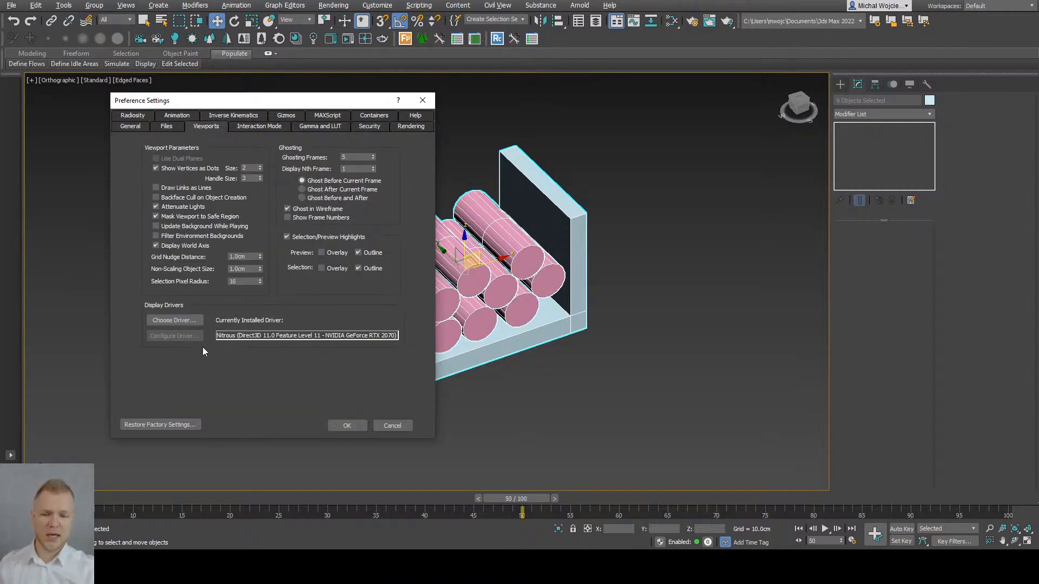
click(174, 321)
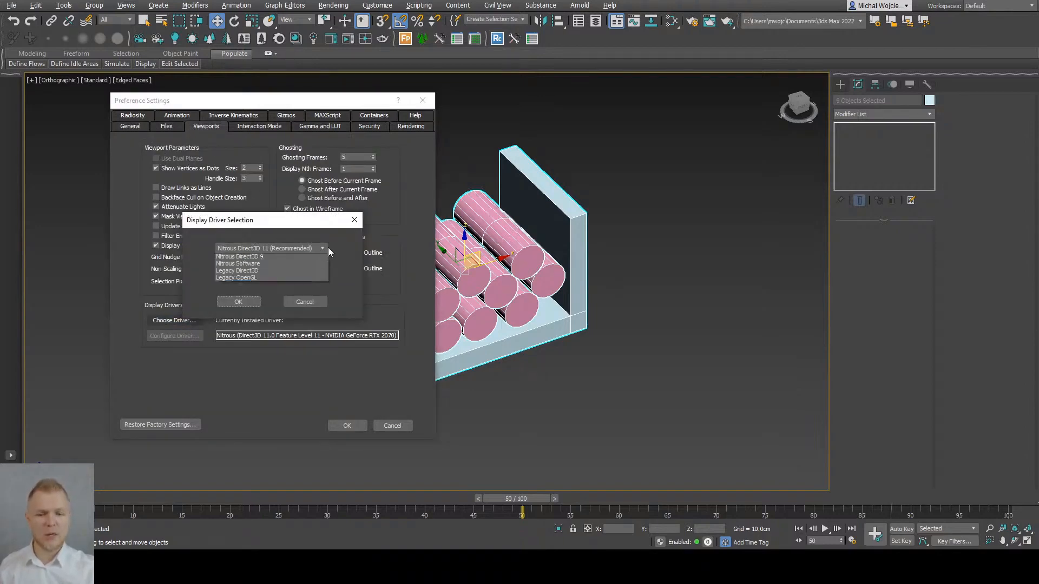
click(321, 248)
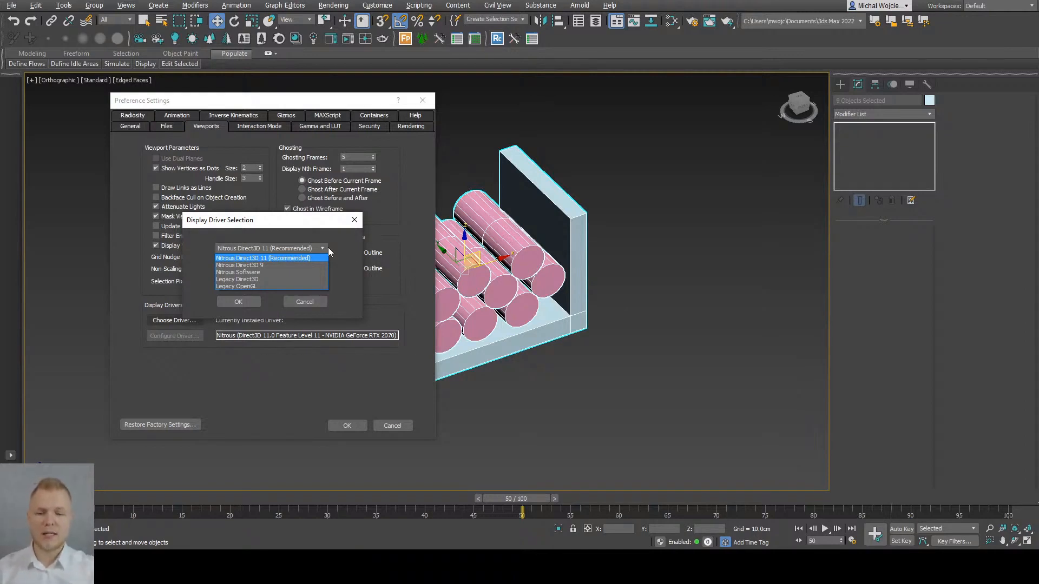
mouse_move(264, 279)
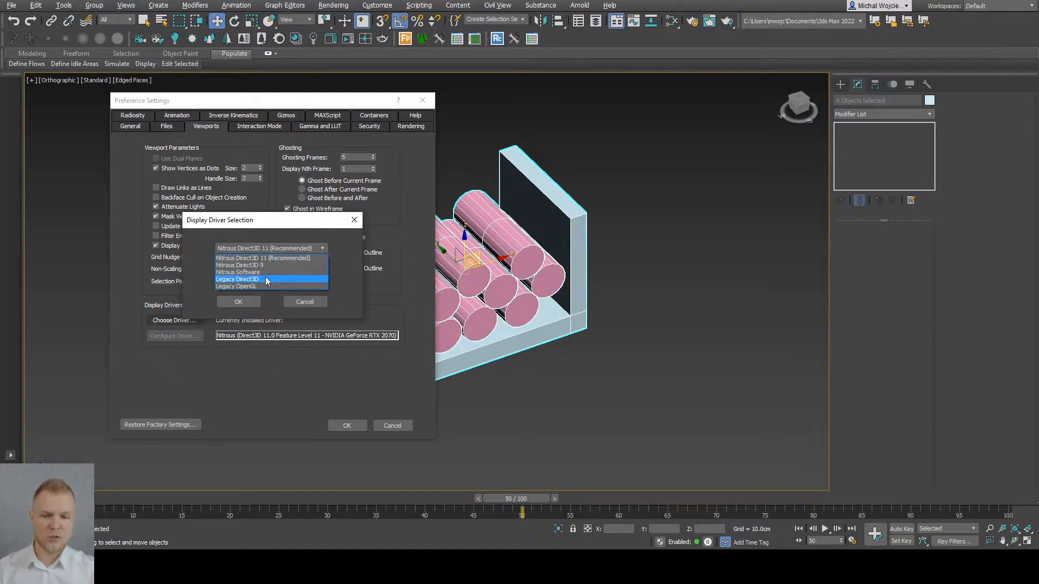
mouse_move(254, 287)
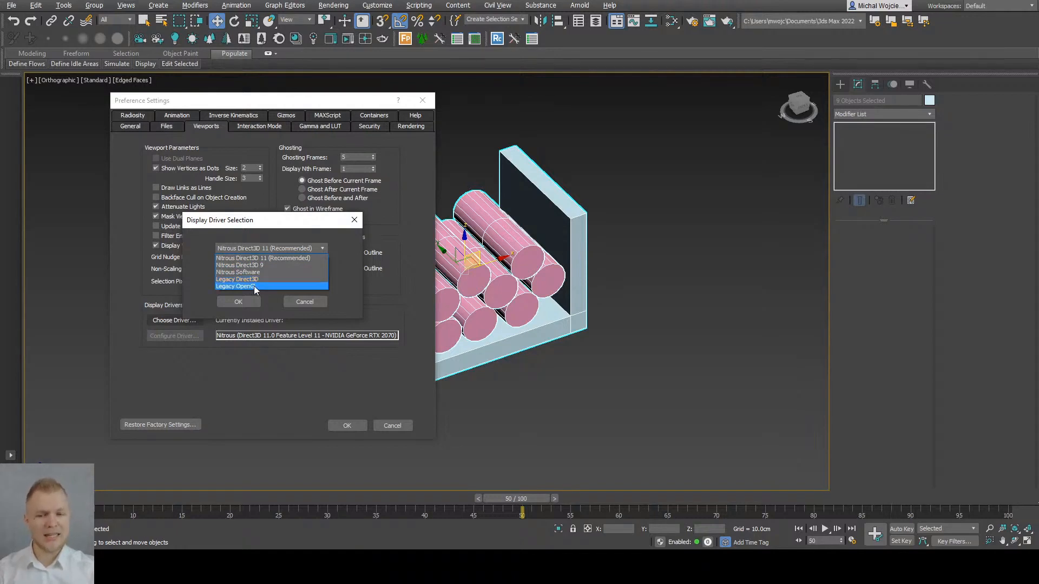
mouse_move(201, 294)
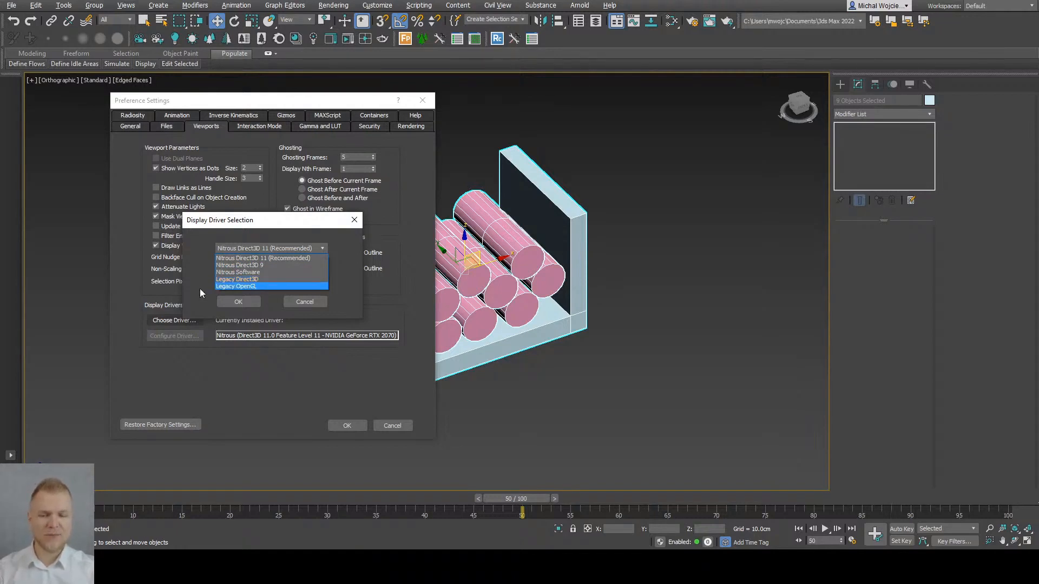
click(265, 259)
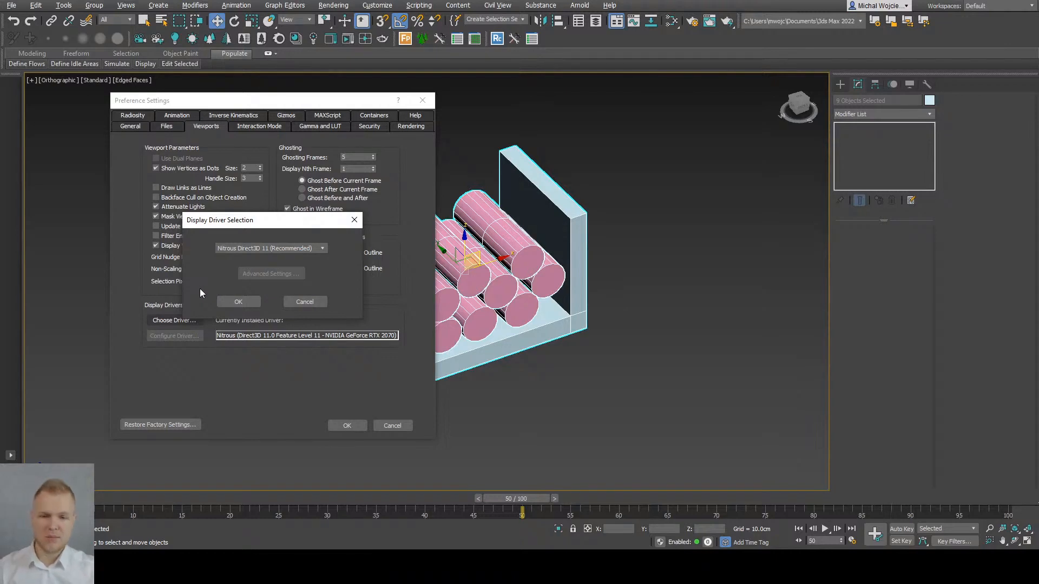
click(321, 249)
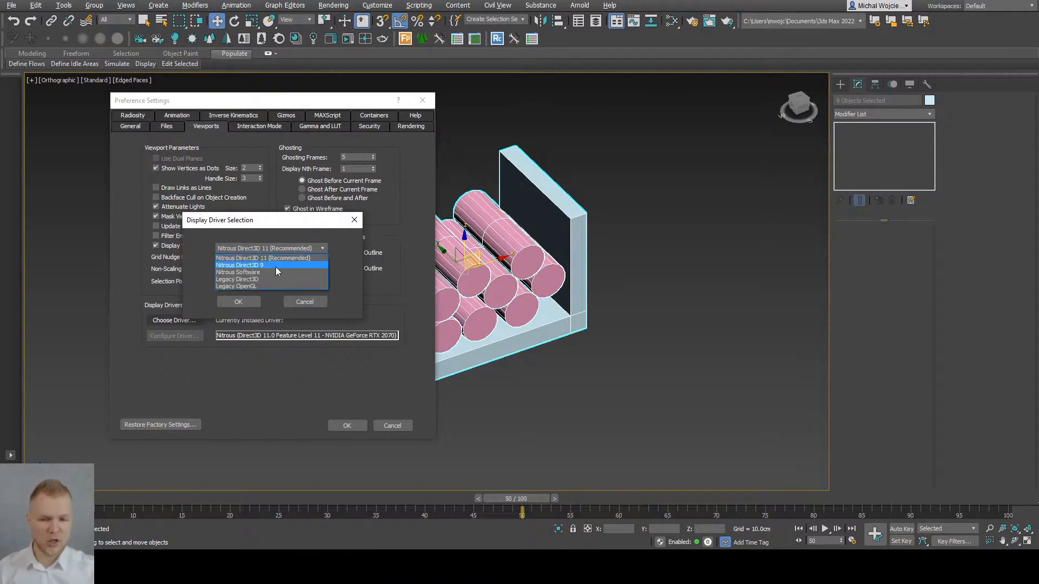
click(269, 257)
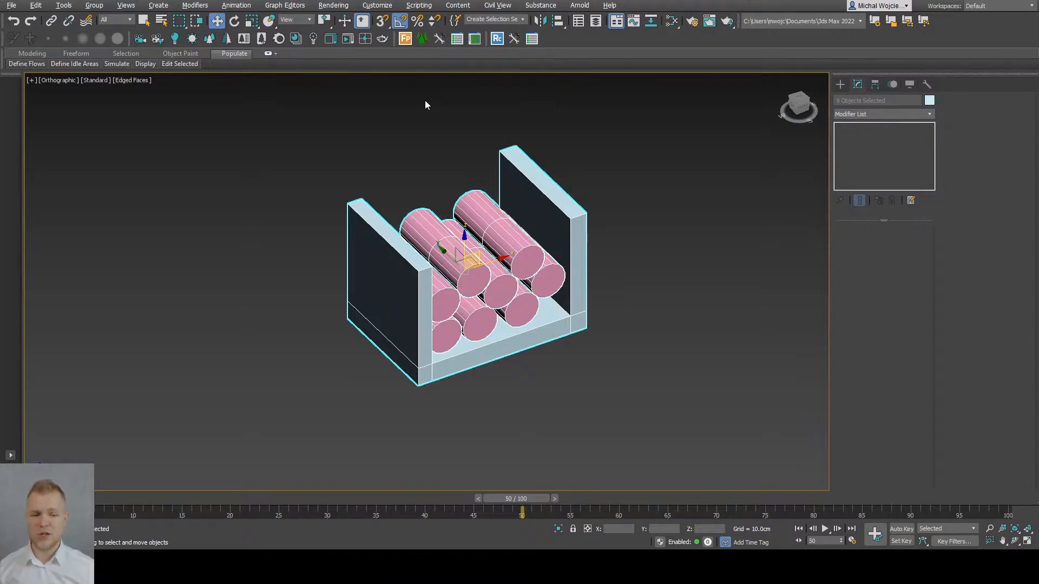
mouse_move(100, 311)
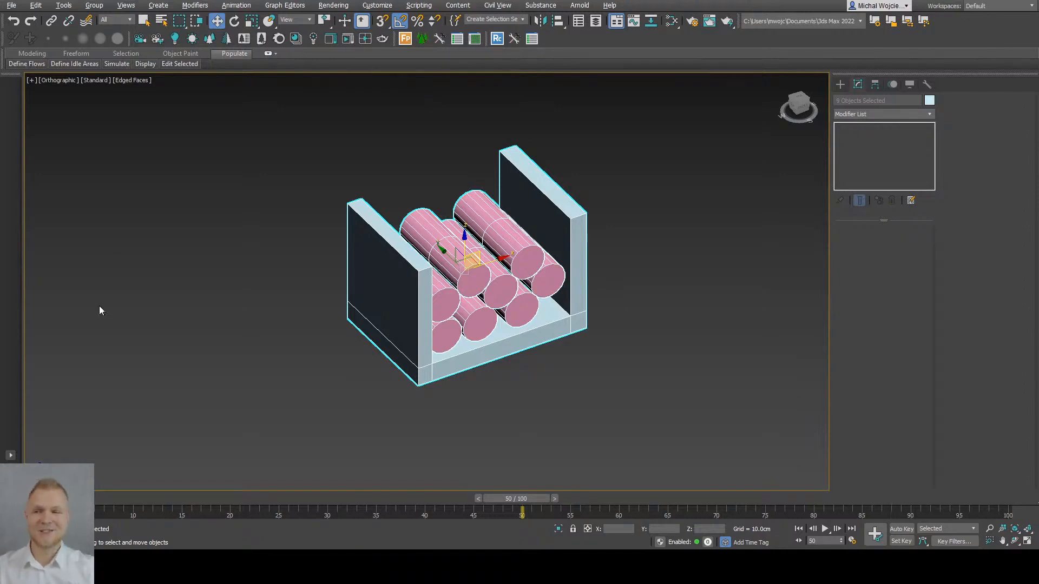